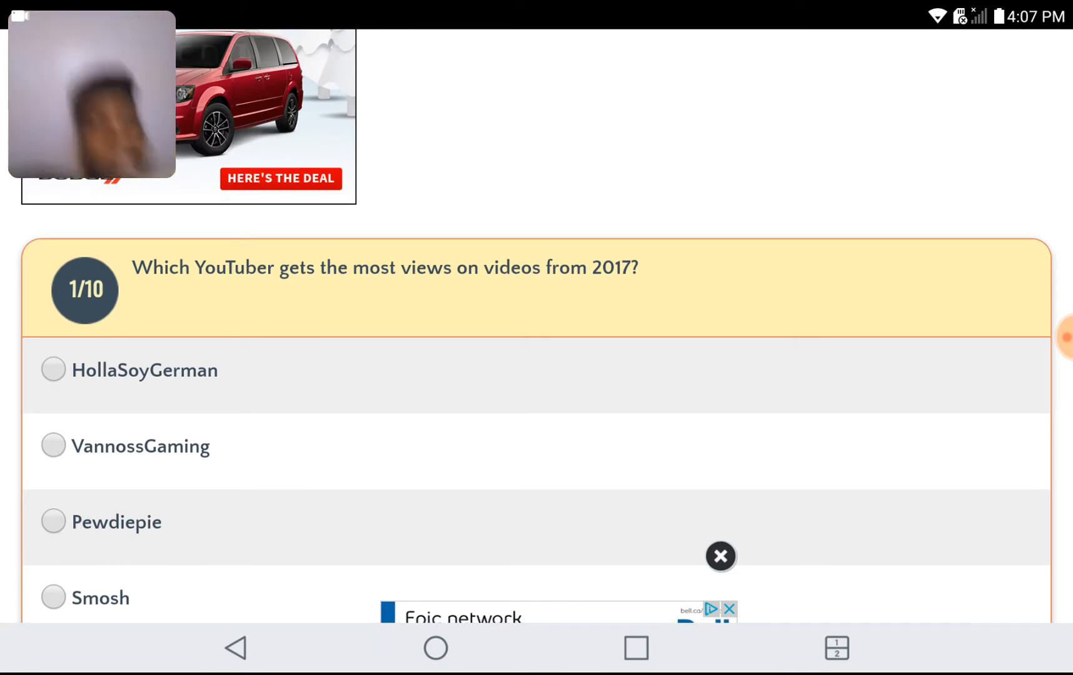
# Choose Logan Paul as 2017's most-viewed YouTuber, then It's Everynight Sis as the most-viewed diss track.
pyautogui.scroll(-3)
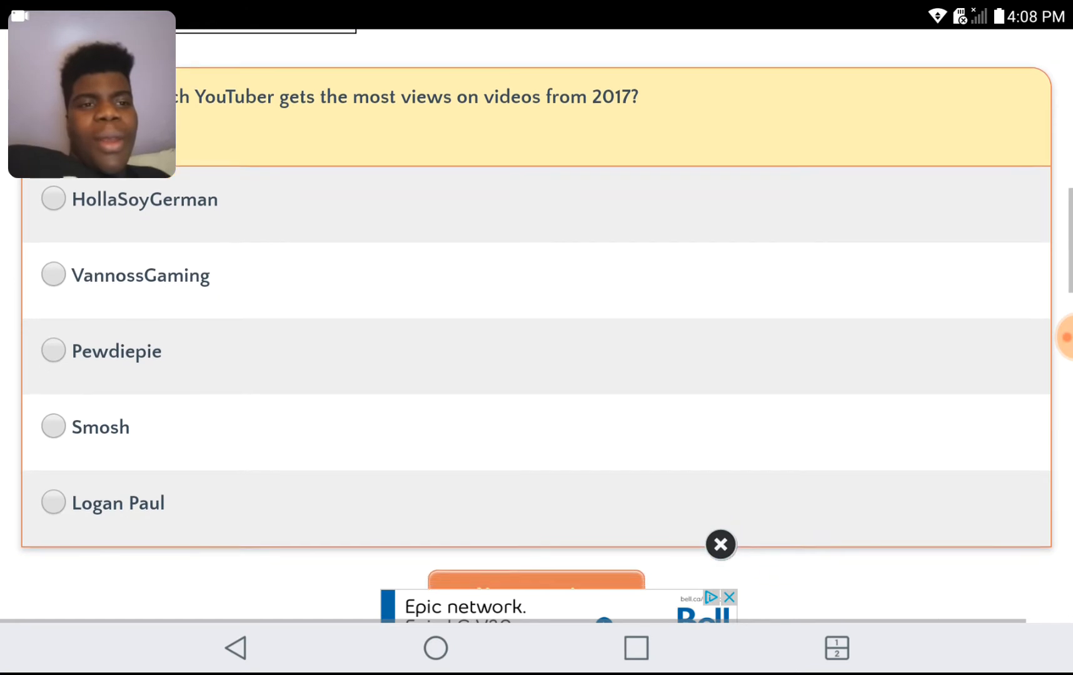
pyautogui.click(53, 502)
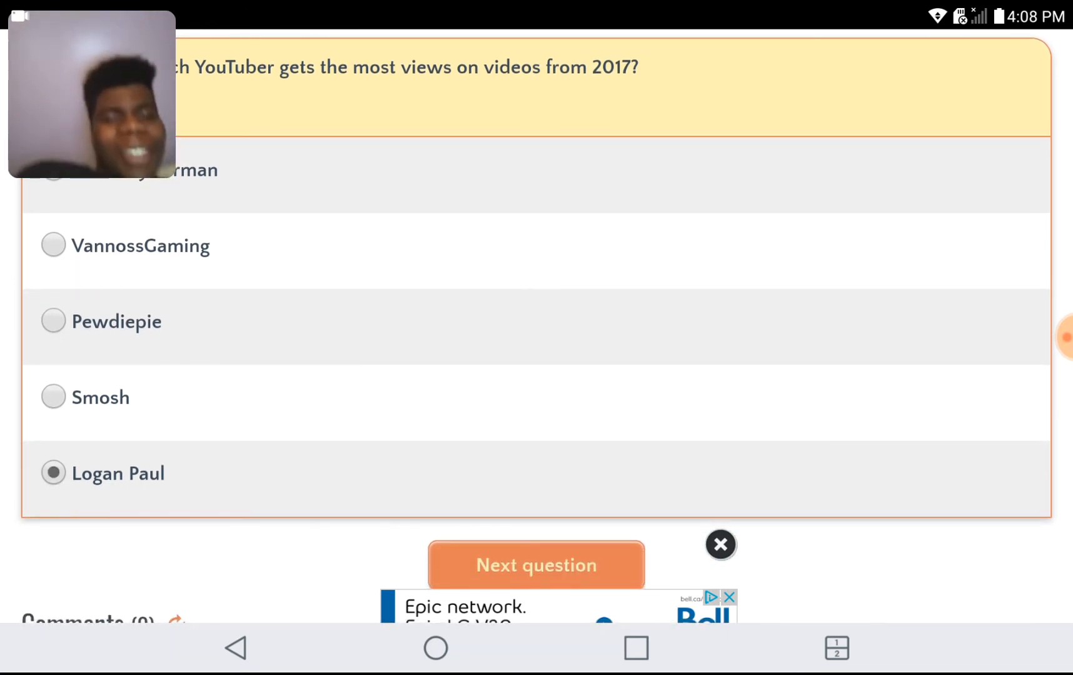
pyautogui.scroll(-3)
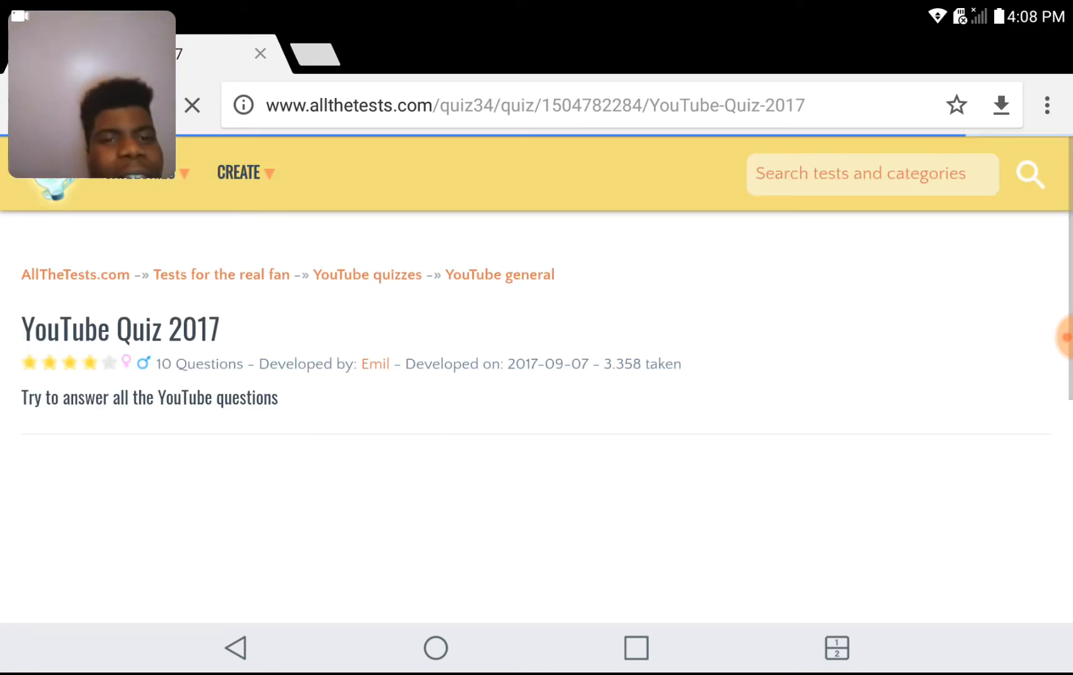
pyautogui.scroll(-3)
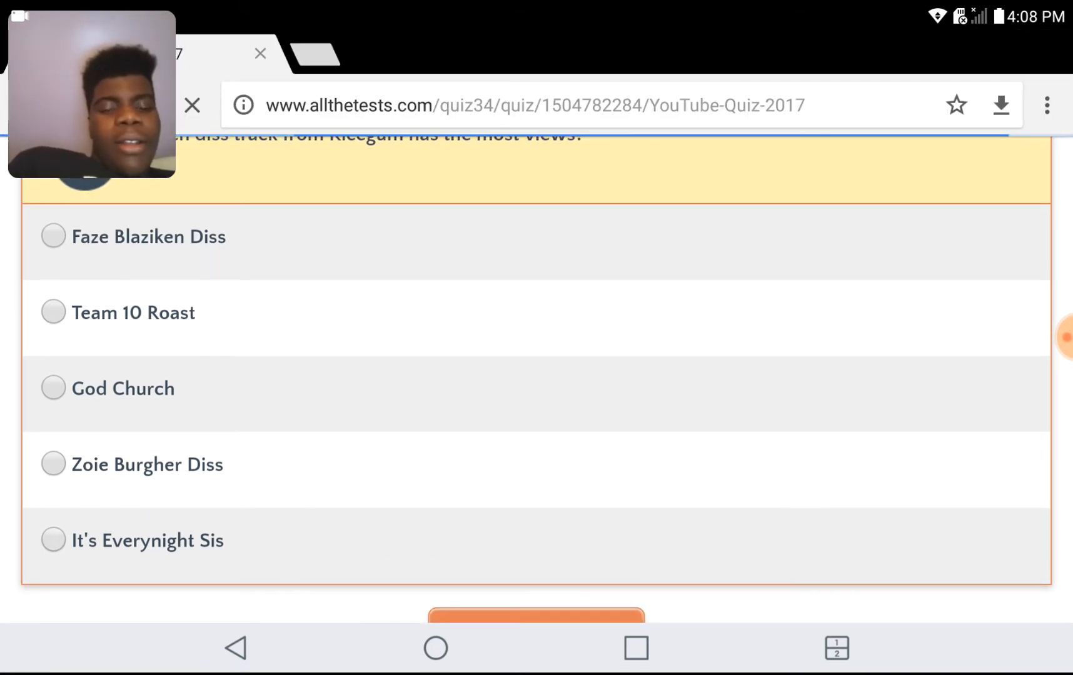
pyautogui.click(52, 541)
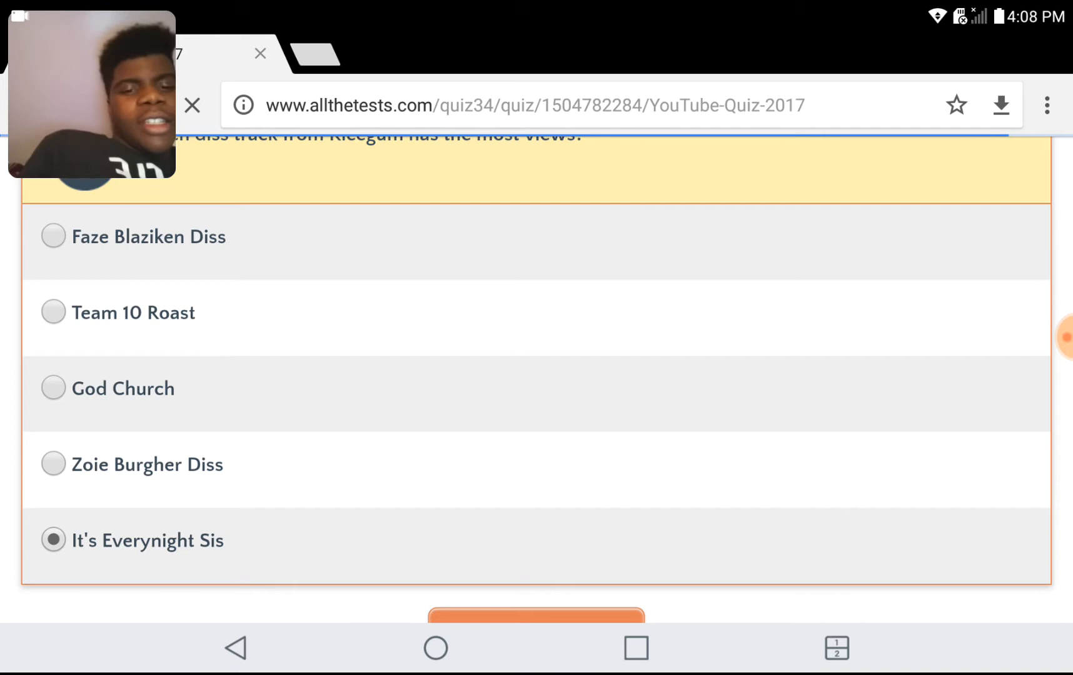
pyautogui.scroll(-3)
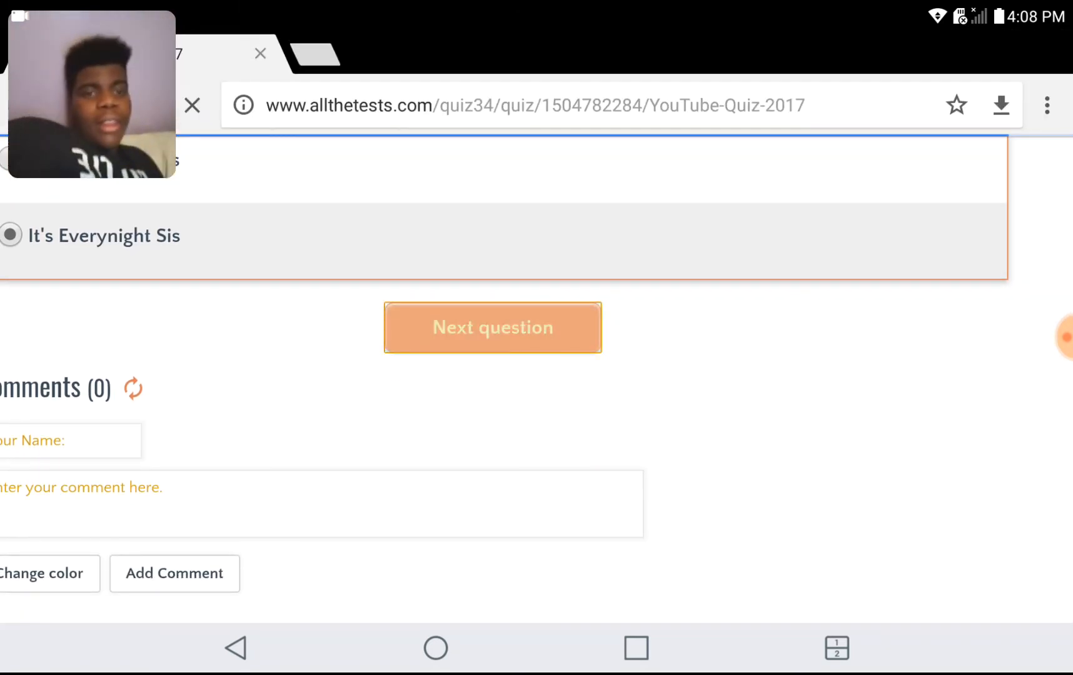
# Submit question 2 and answer question 3 about the UK Faze member.
pyautogui.click(492, 328)
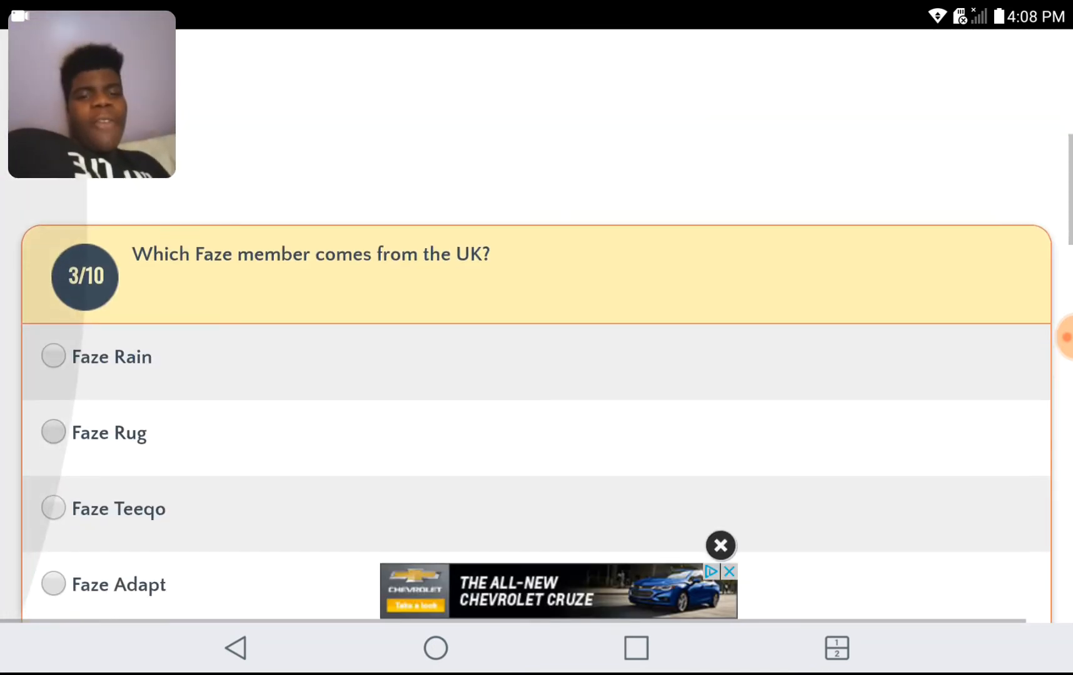
pyautogui.scroll(-3)
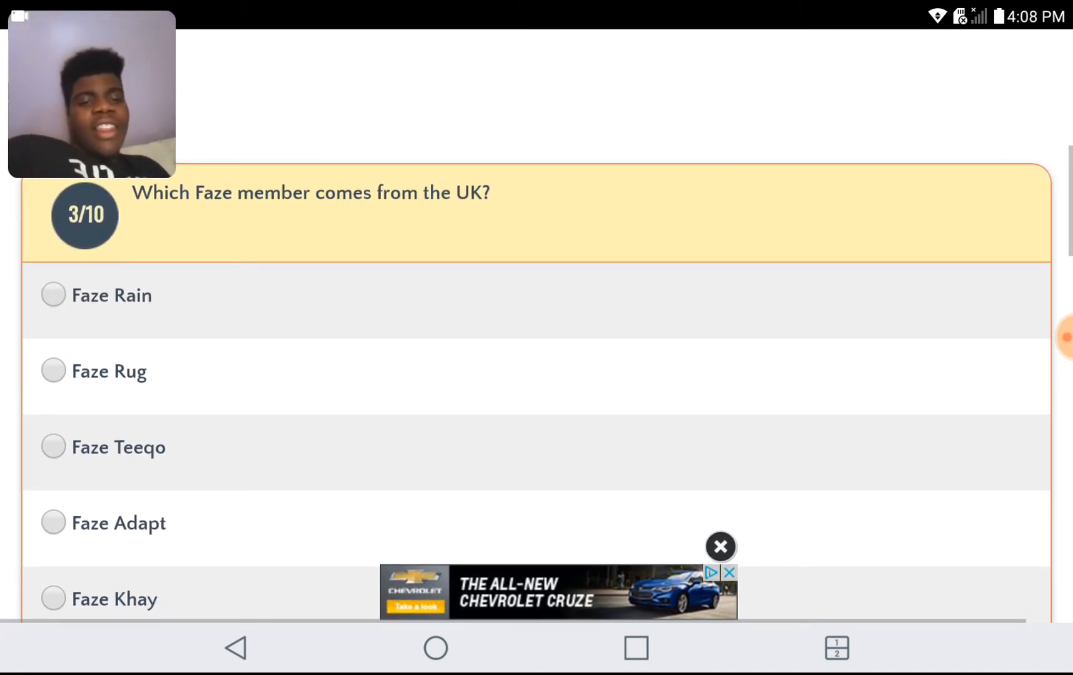
pyautogui.scroll(-3)
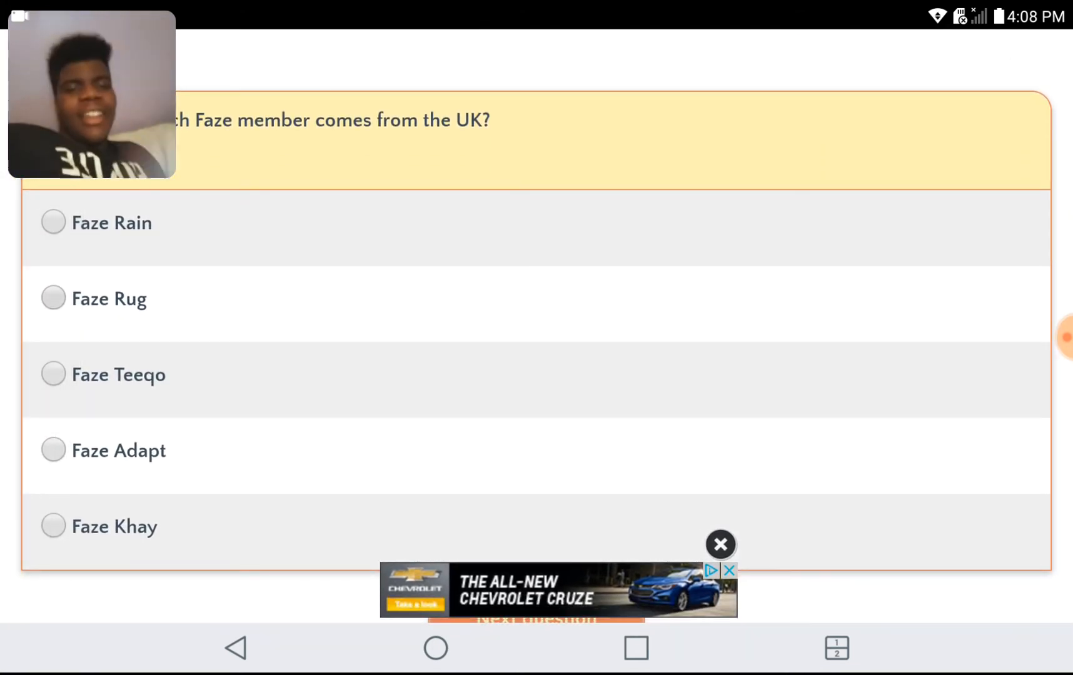
pyautogui.scroll(-3)
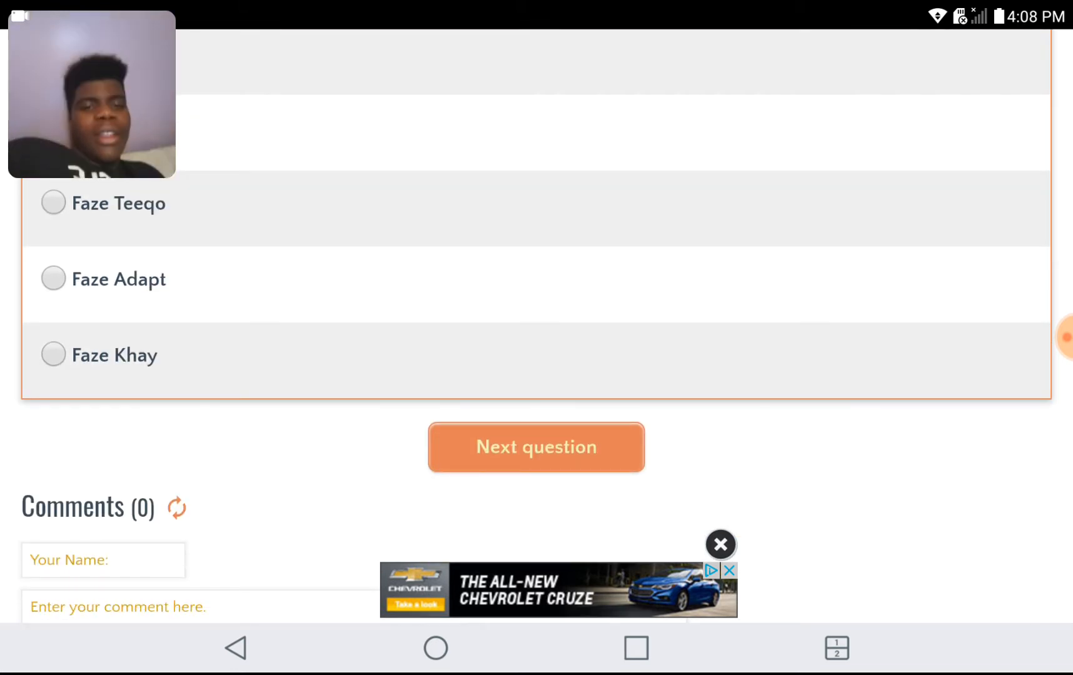
pyautogui.click(536, 448)
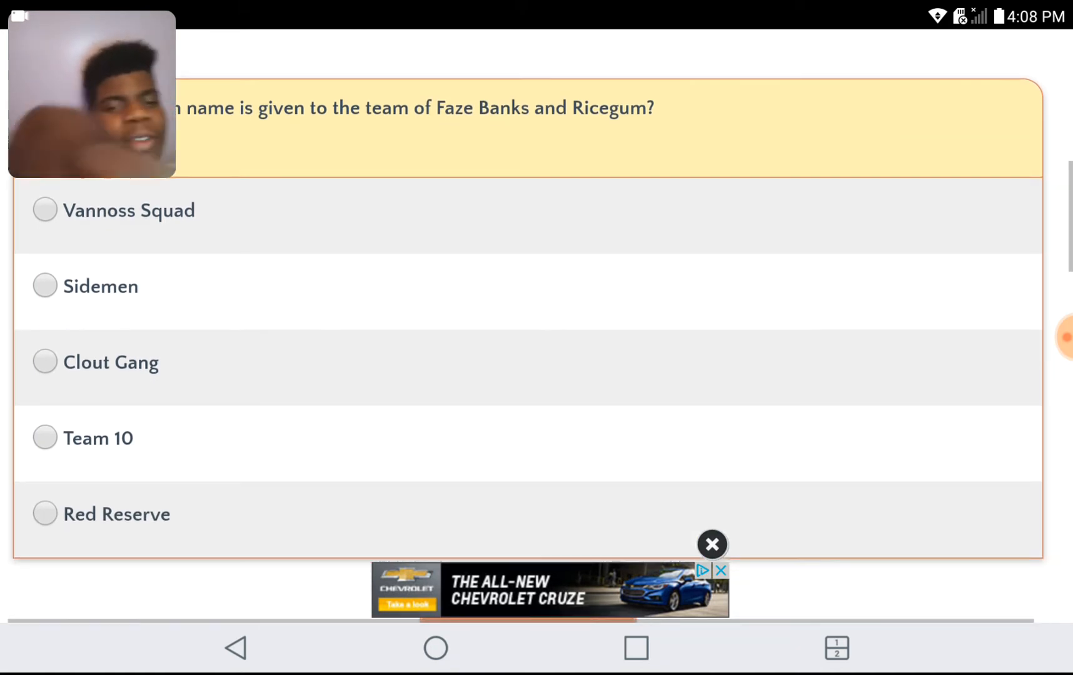
# Answer Clout Gang for Faze Banks and Ricegum's team, then 18 Million for KSI's subscribers.
pyautogui.click(45, 362)
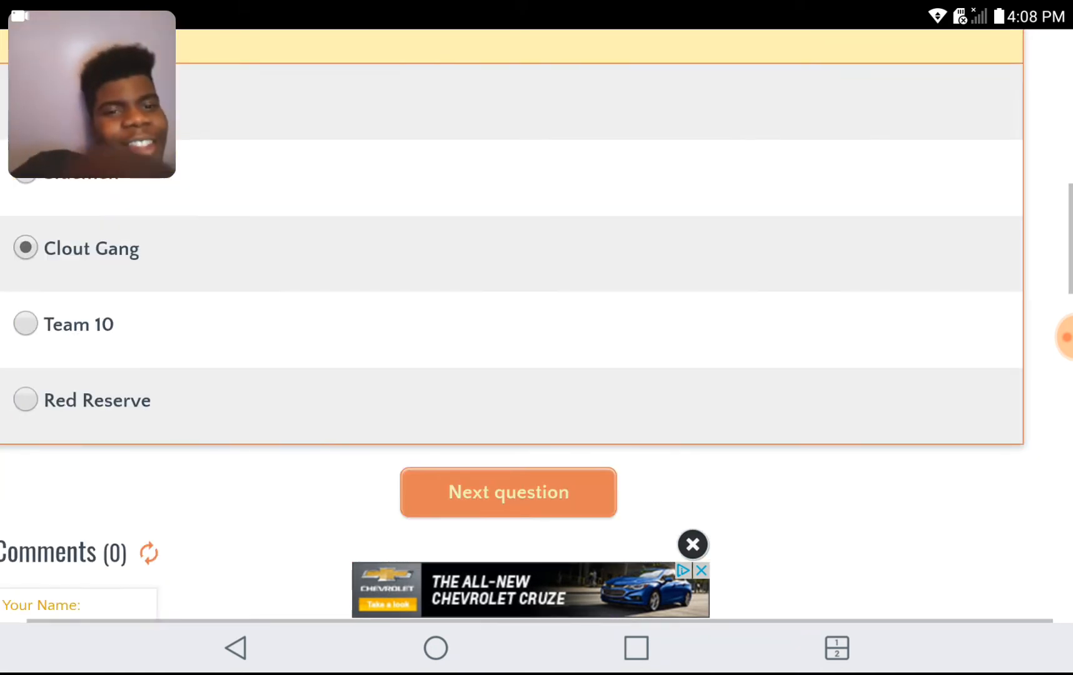
pyautogui.scroll(-3)
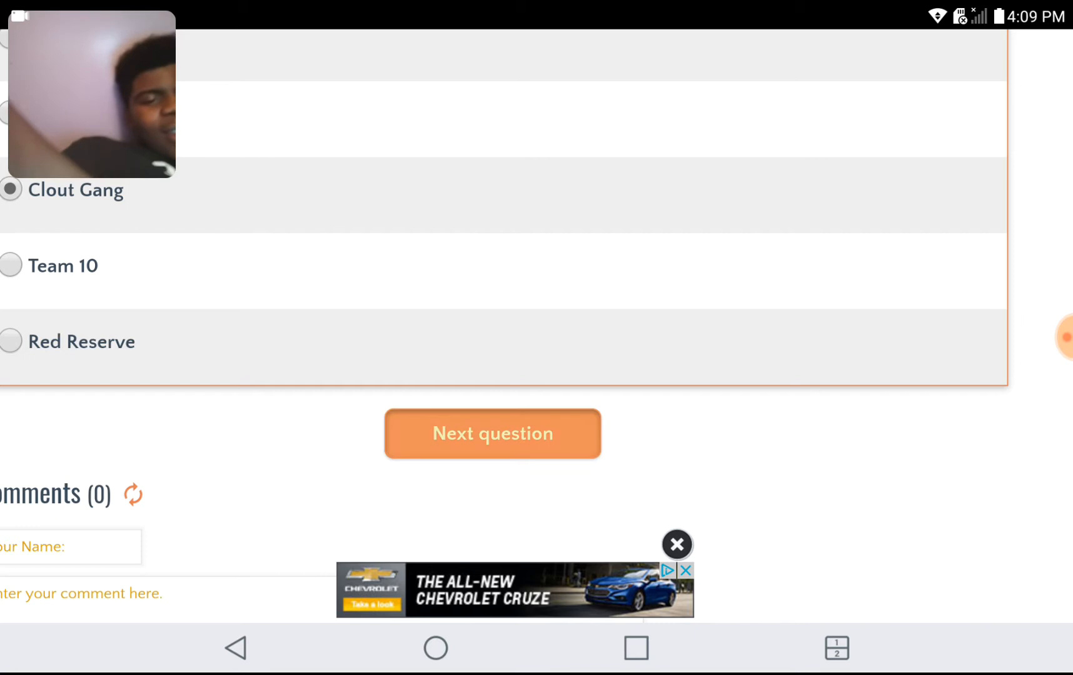
pyautogui.click(492, 433)
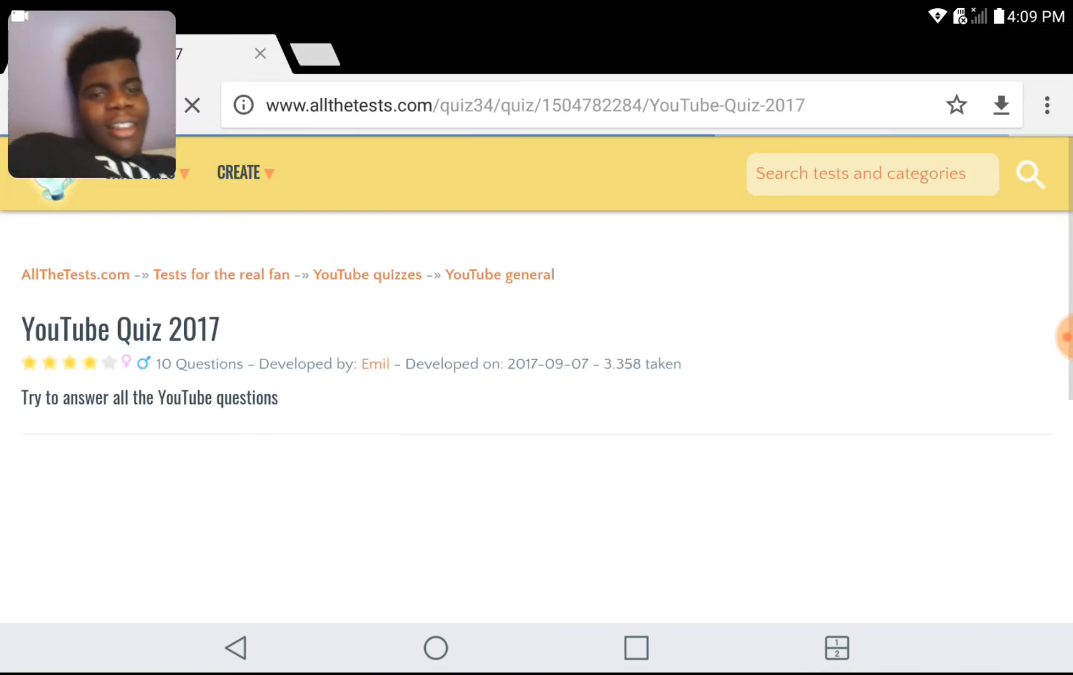
pyautogui.scroll(-3)
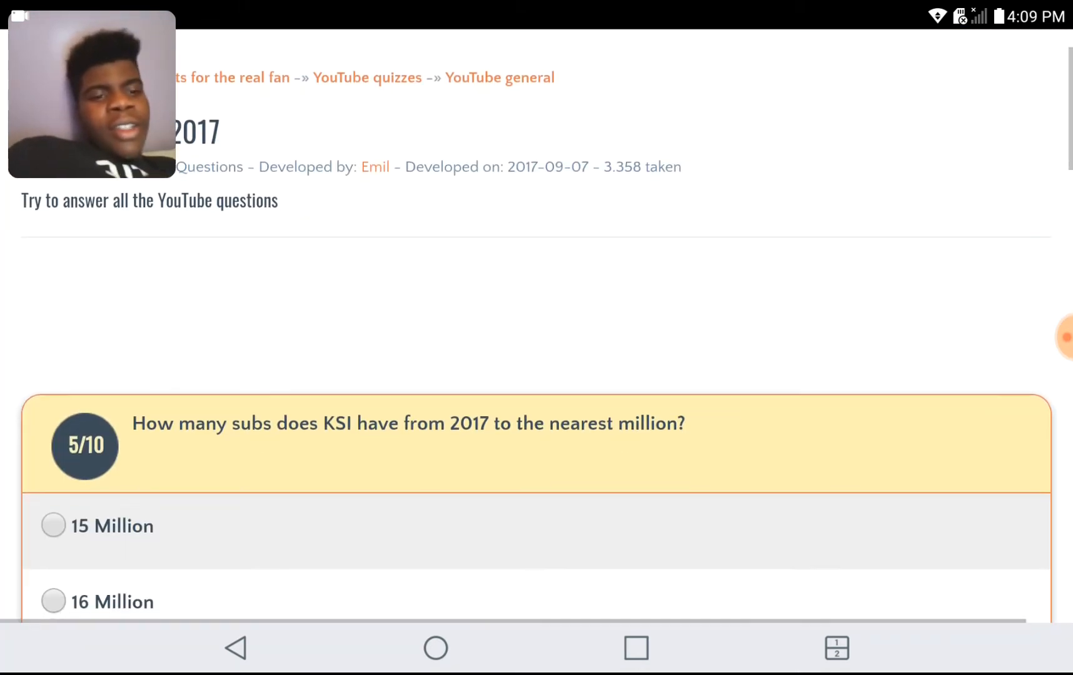
pyautogui.scroll(-3)
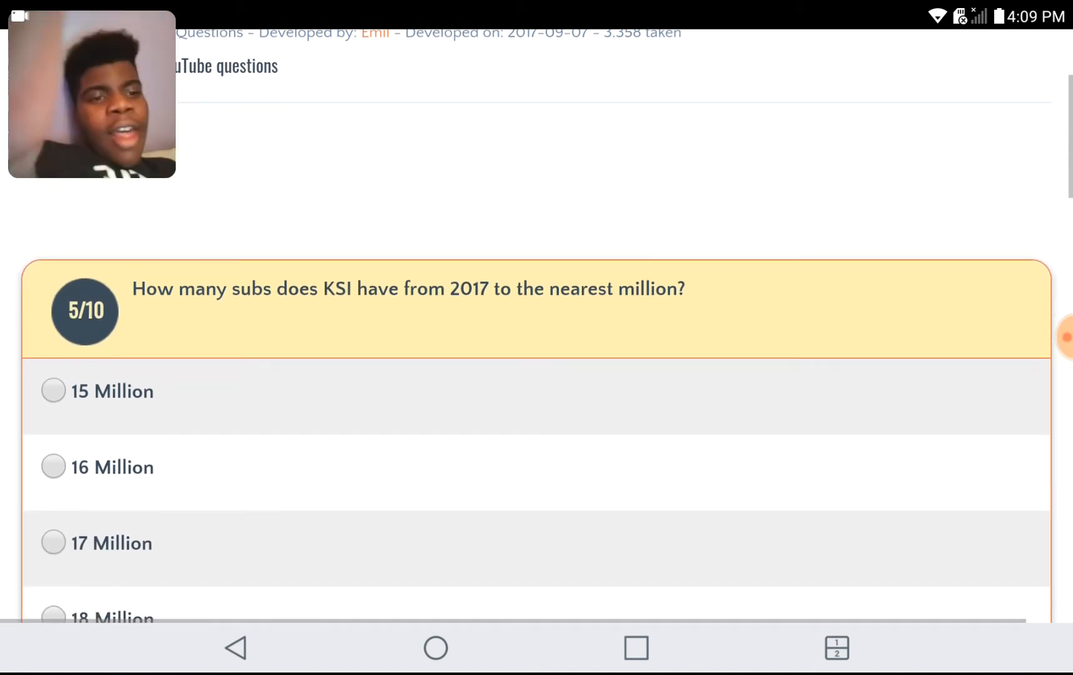
pyautogui.scroll(-3)
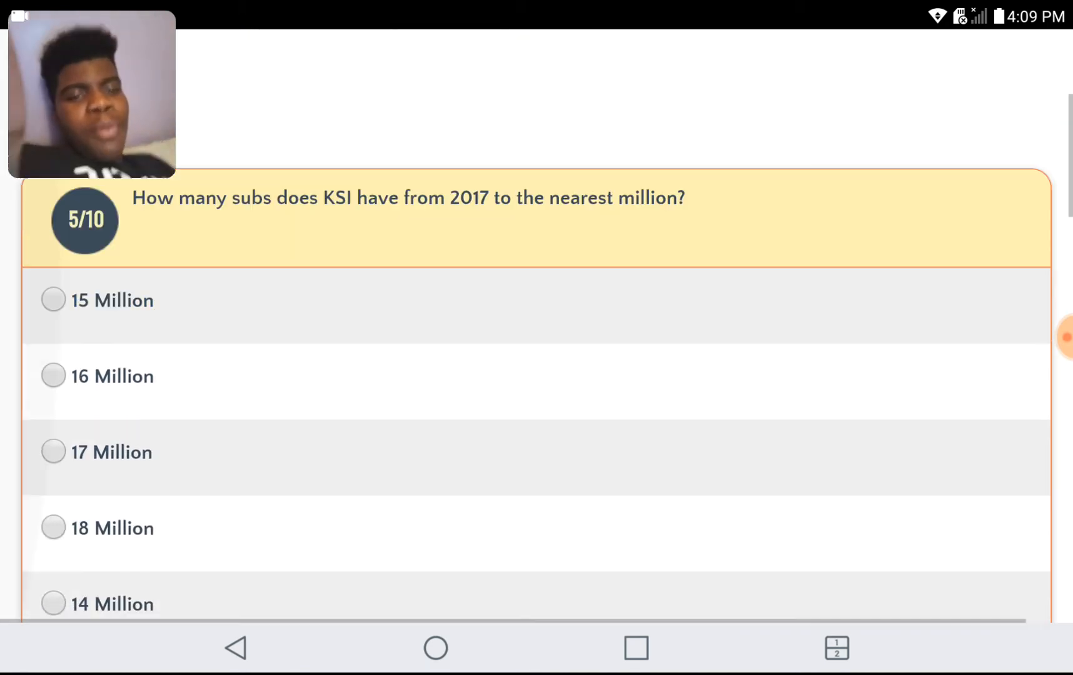
pyautogui.click(52, 477)
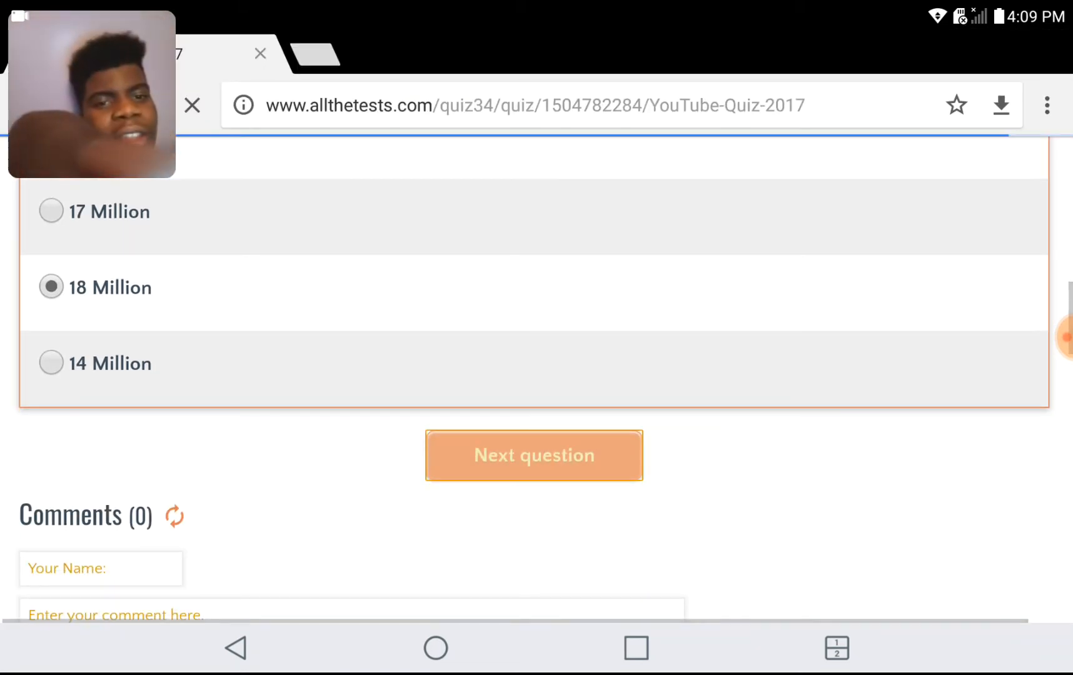
# Submit the Range Rover and Lamborghini answer, then choose Jake Paul as having more subscribers.
pyautogui.click(534, 455)
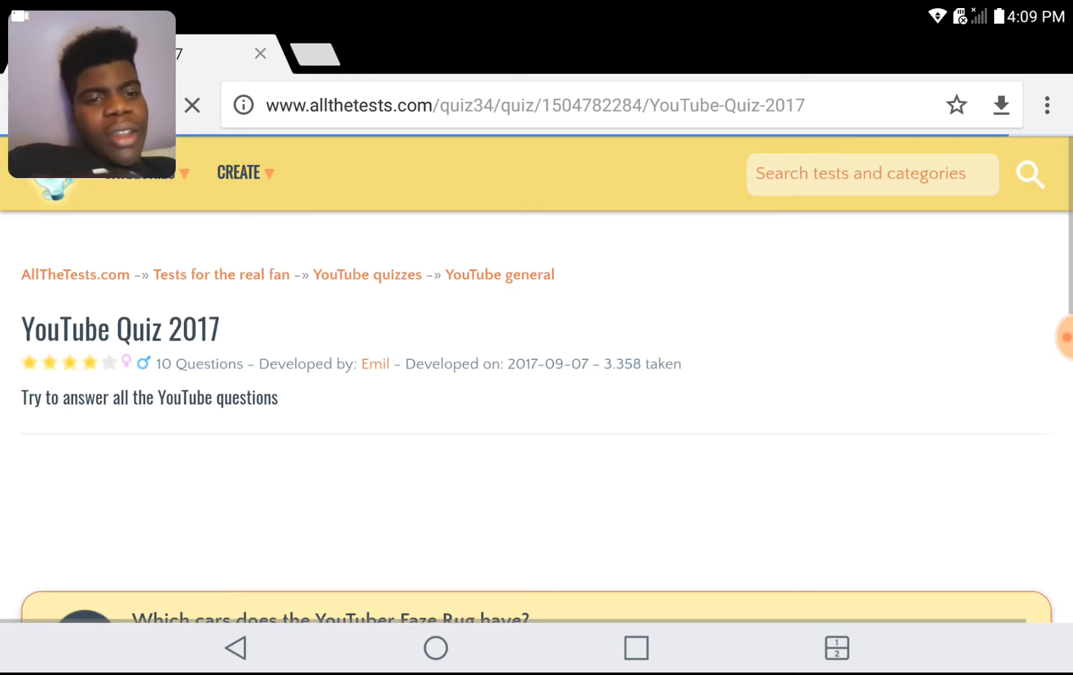
pyautogui.scroll(-3)
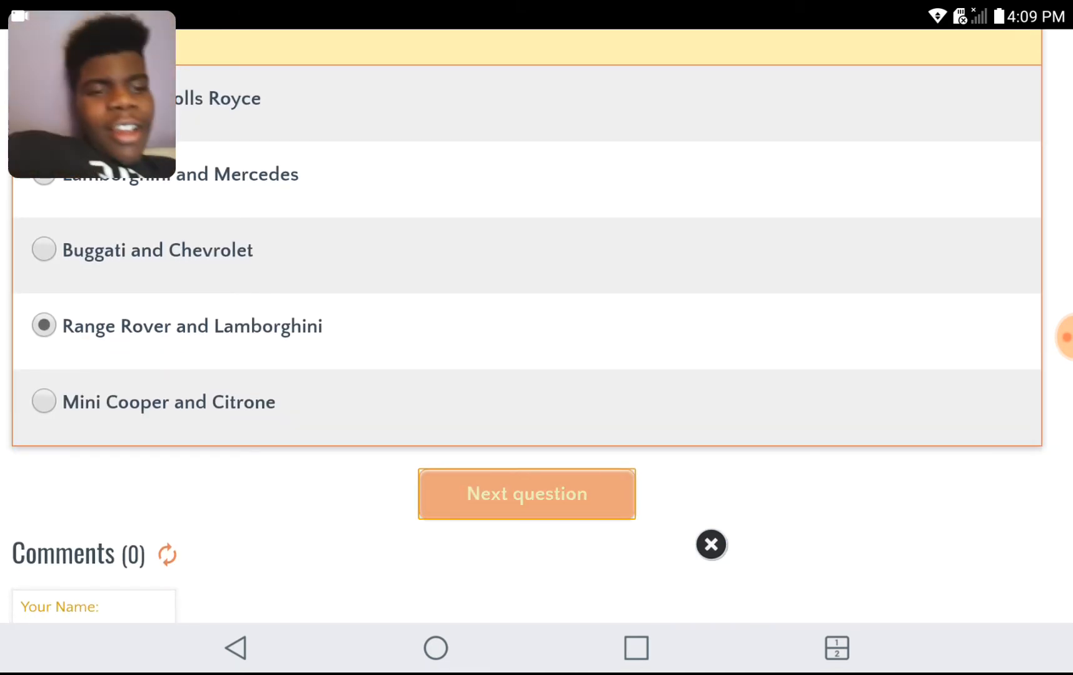
pyautogui.click(526, 493)
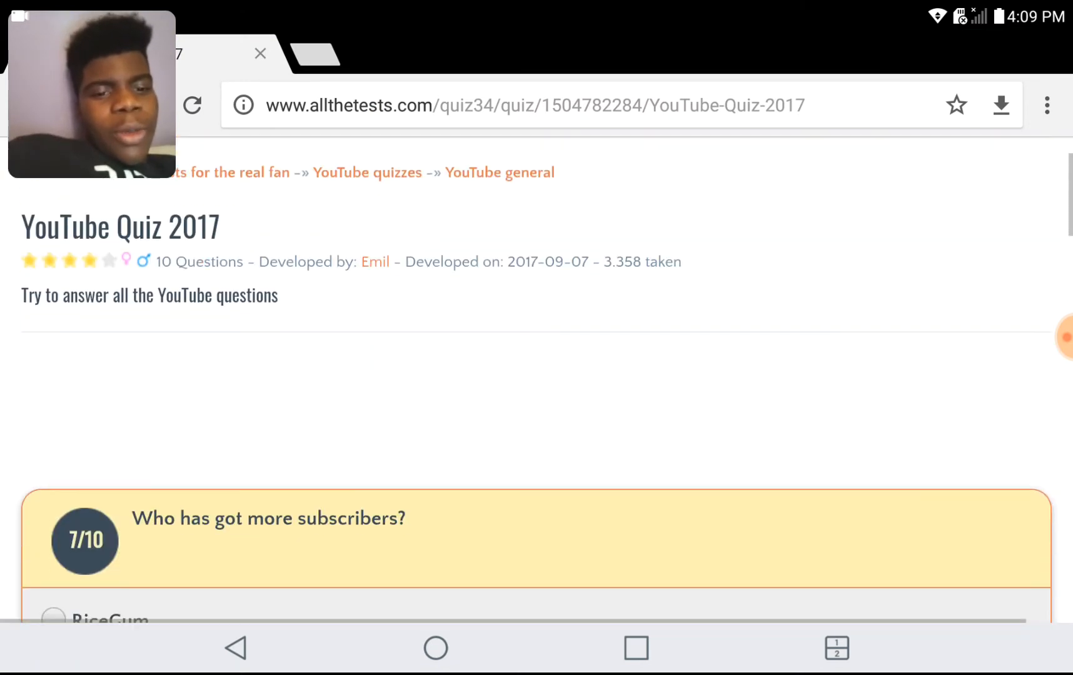
pyautogui.scroll(-3)
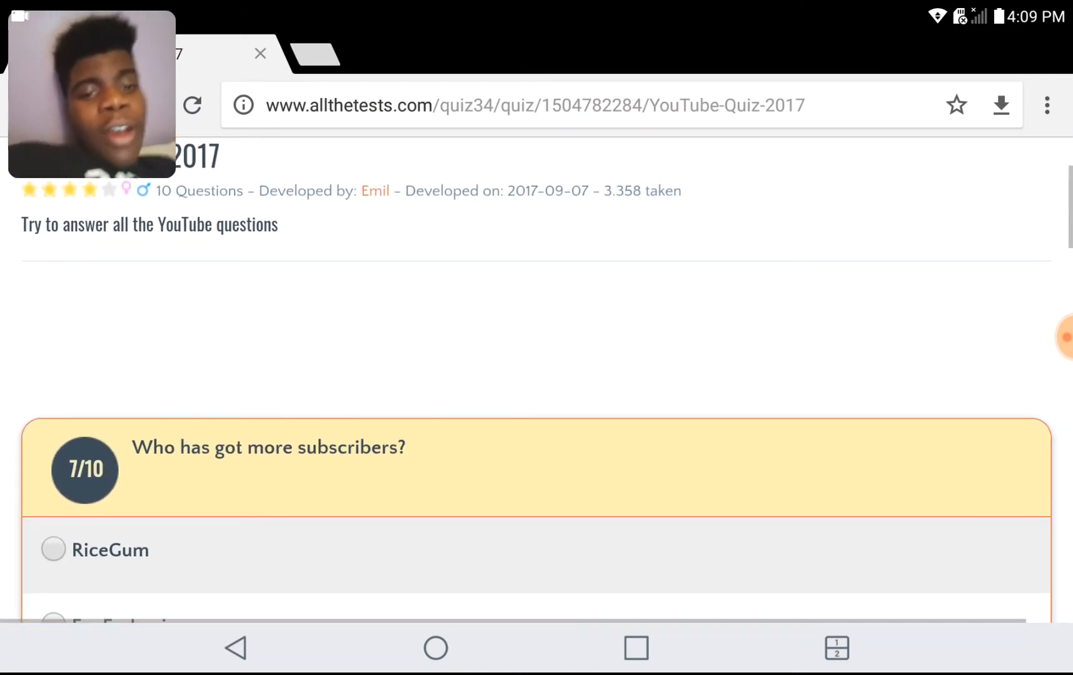
pyautogui.scroll(-3)
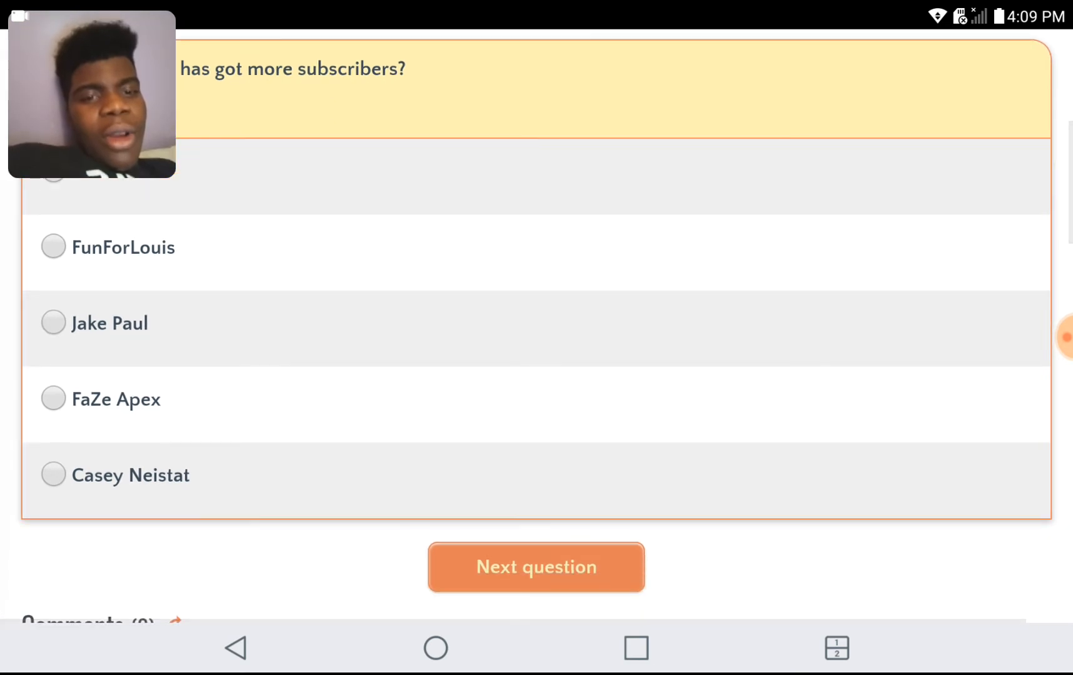
pyautogui.click(52, 323)
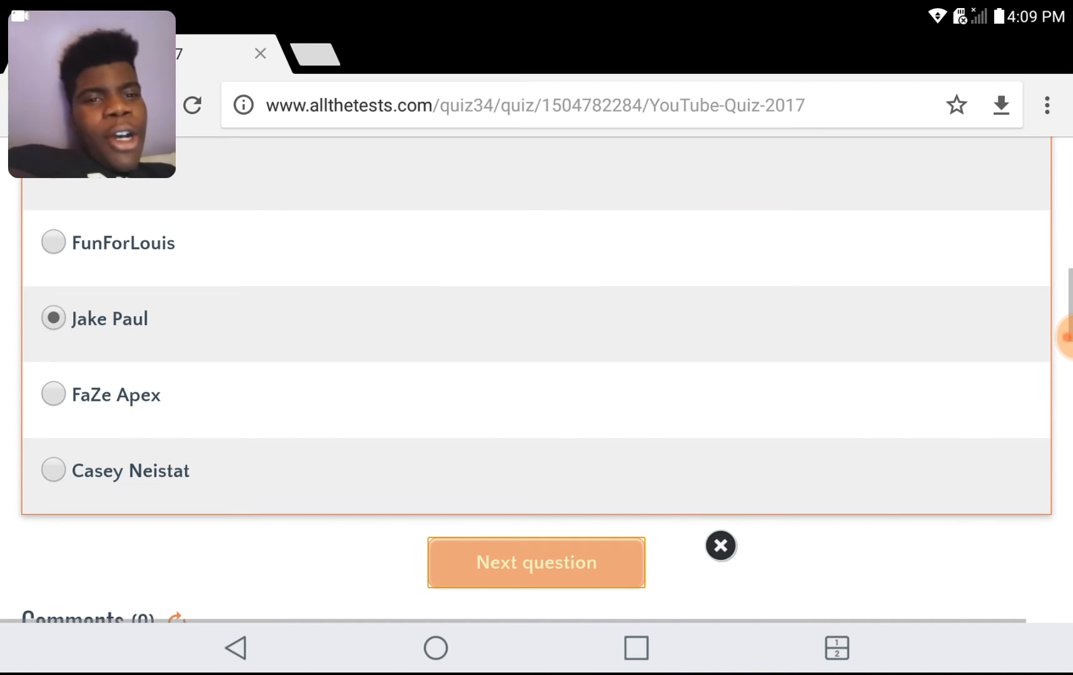
pyautogui.click(535, 563)
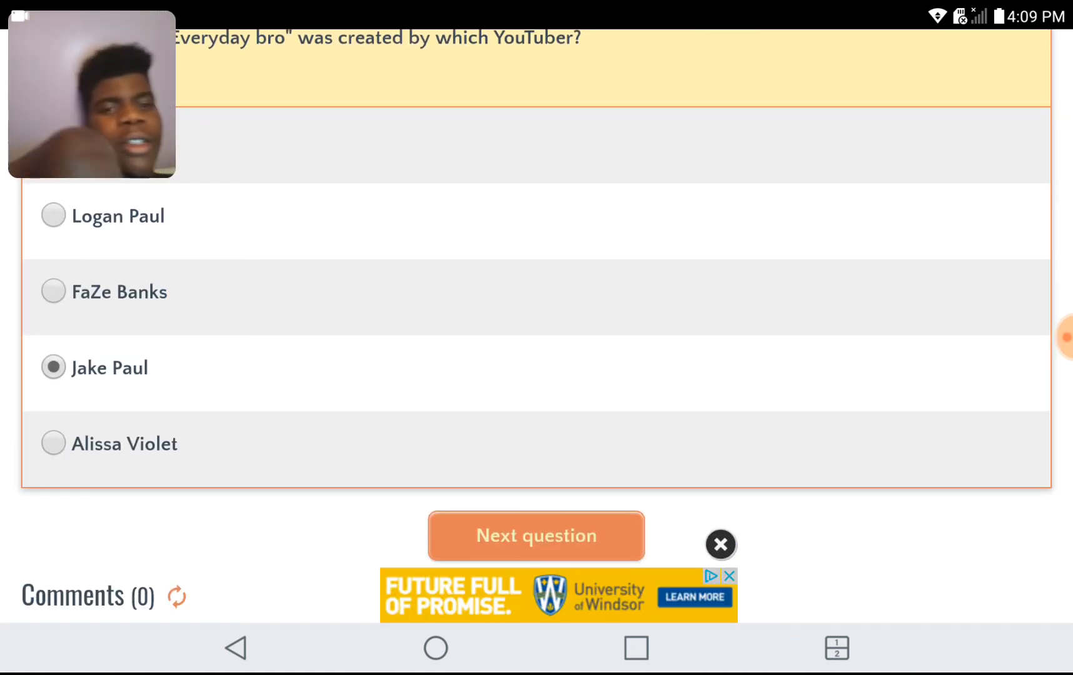
# Answer questions 8 through 10, including Alissa Violet, and submit the finished quiz for scoring.
pyautogui.click(720, 546)
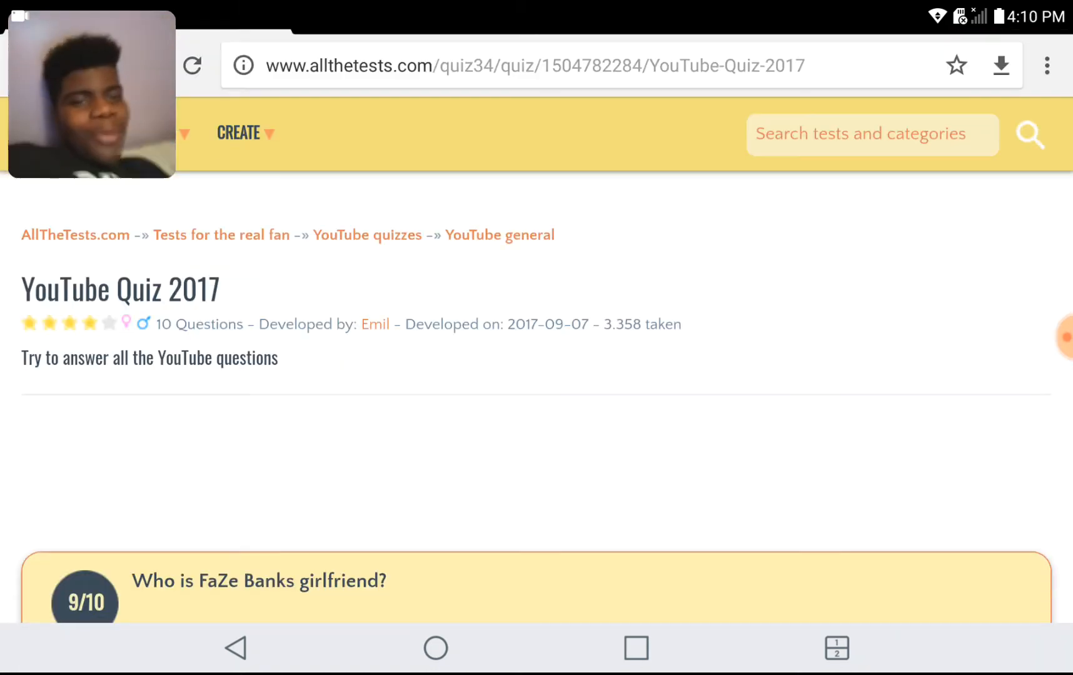
pyautogui.scroll(-3)
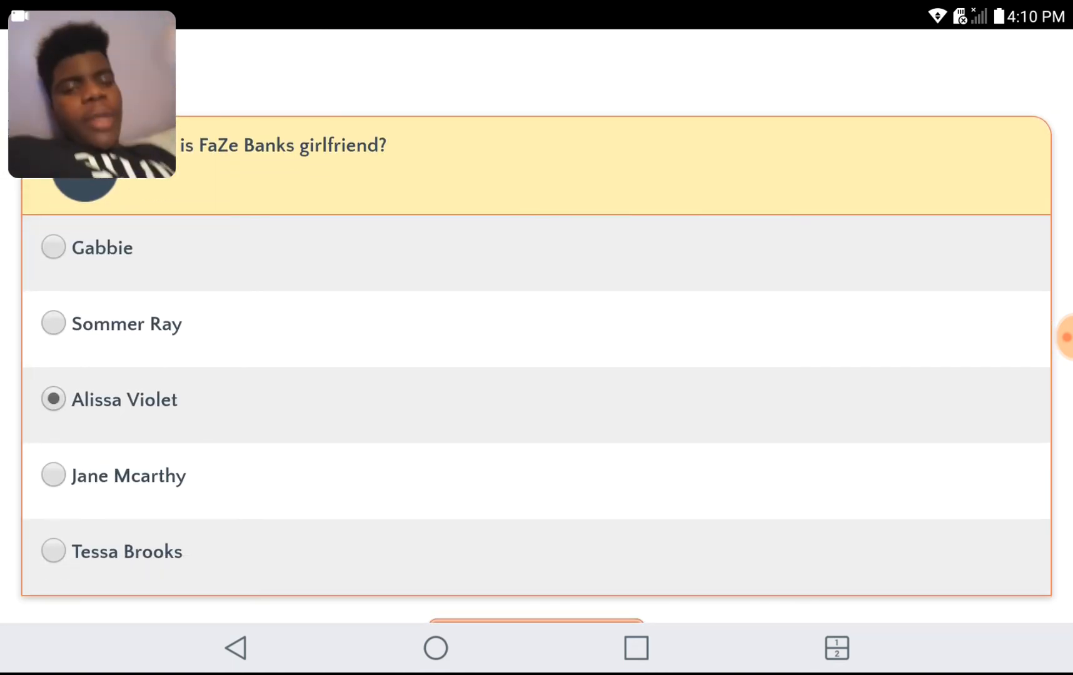
pyautogui.scroll(-3)
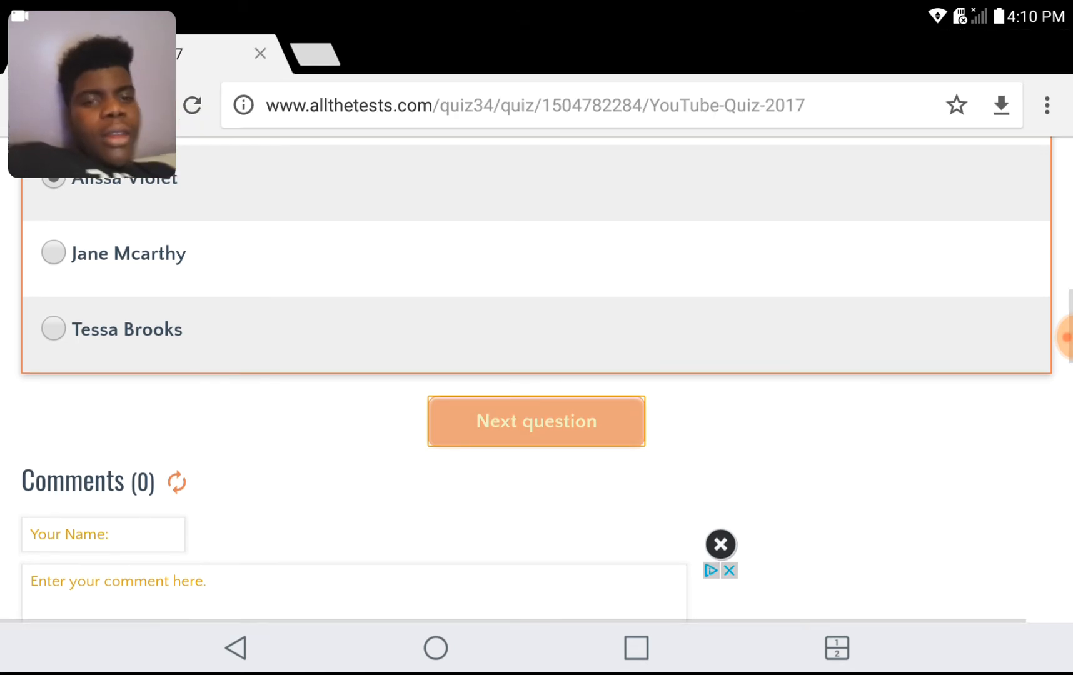
pyautogui.click(535, 420)
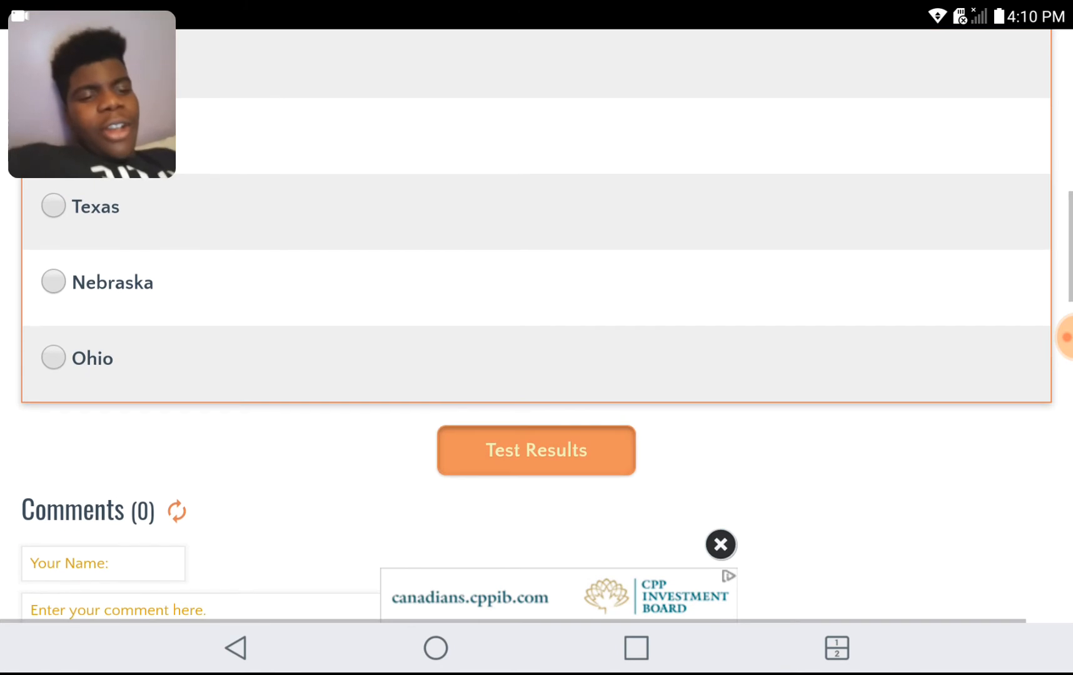
pyautogui.click(535, 451)
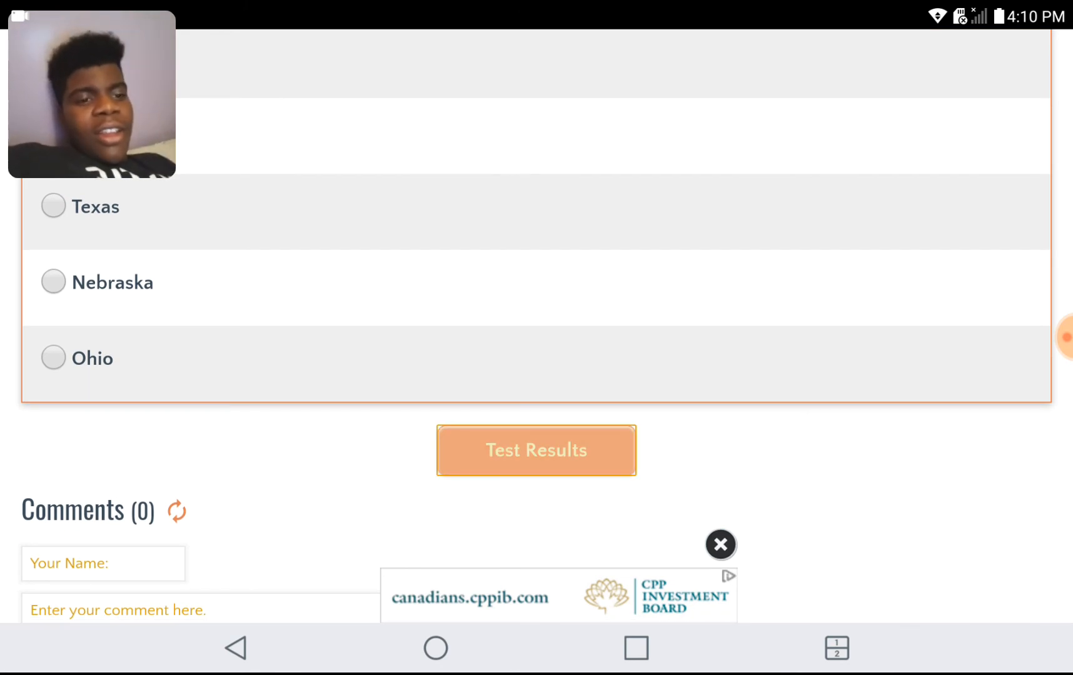
# View the results page showing 7 of 10 correct and the answer review below.
pyautogui.click(536, 450)
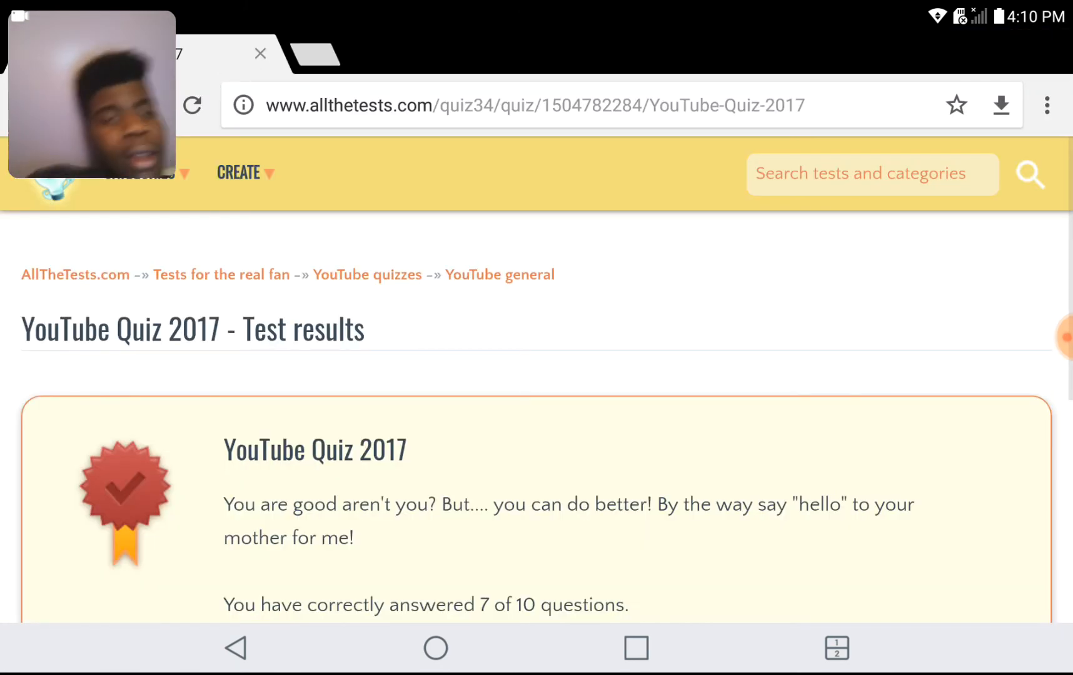
pyautogui.scroll(-3)
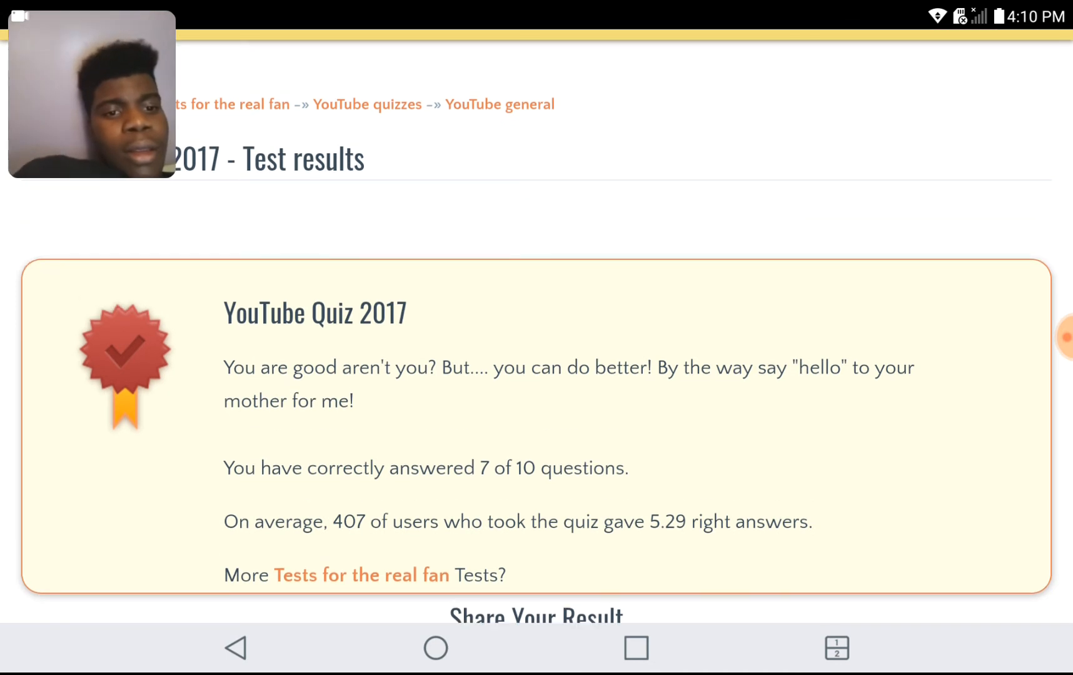
pyautogui.scroll(-3)
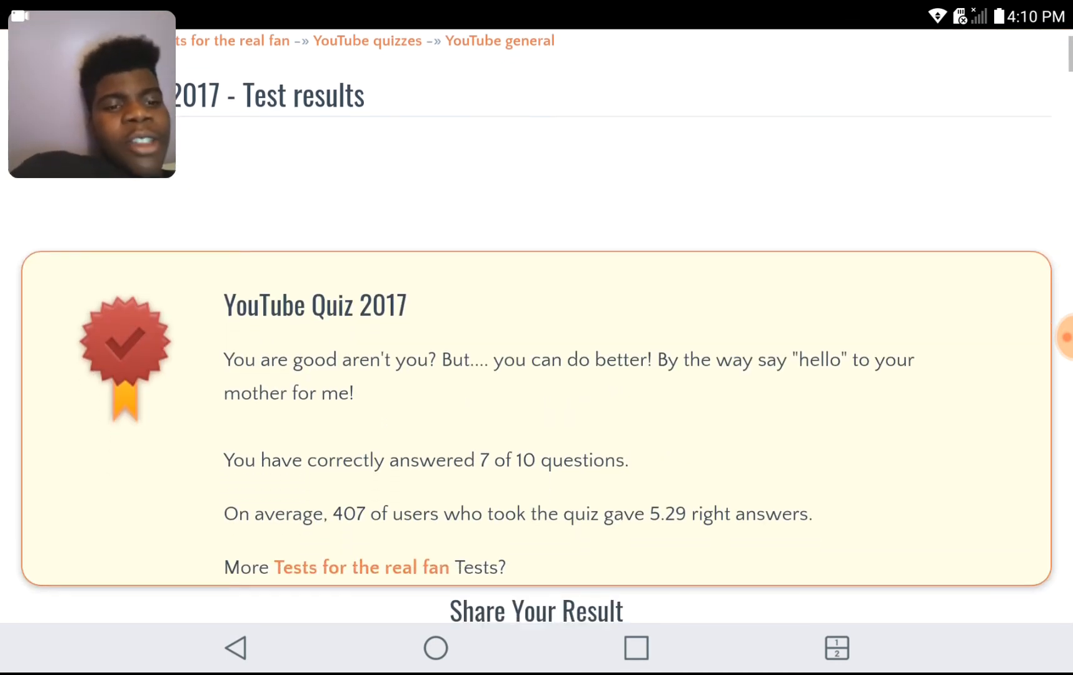
pyautogui.scroll(-3)
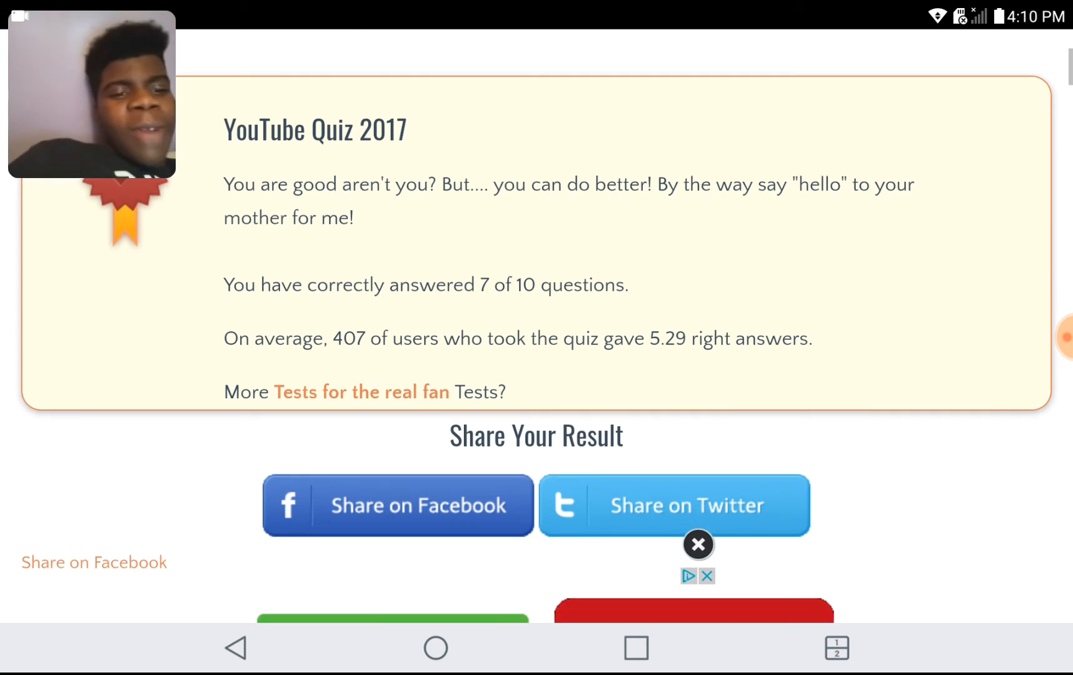
pyautogui.scroll(-3)
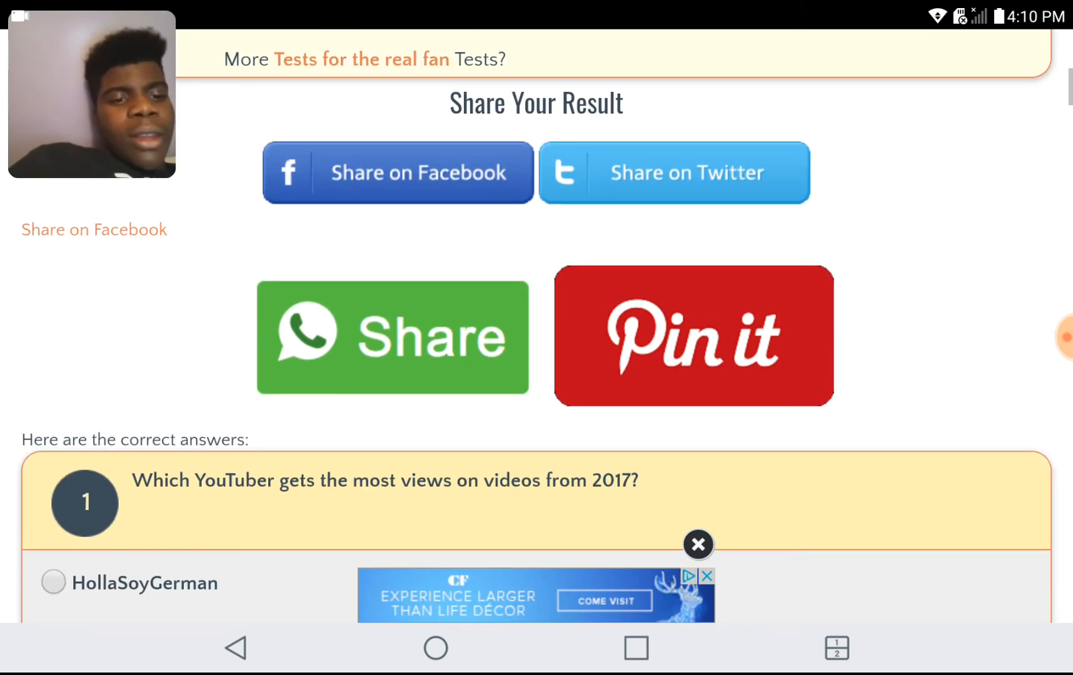
pyautogui.scroll(-3)
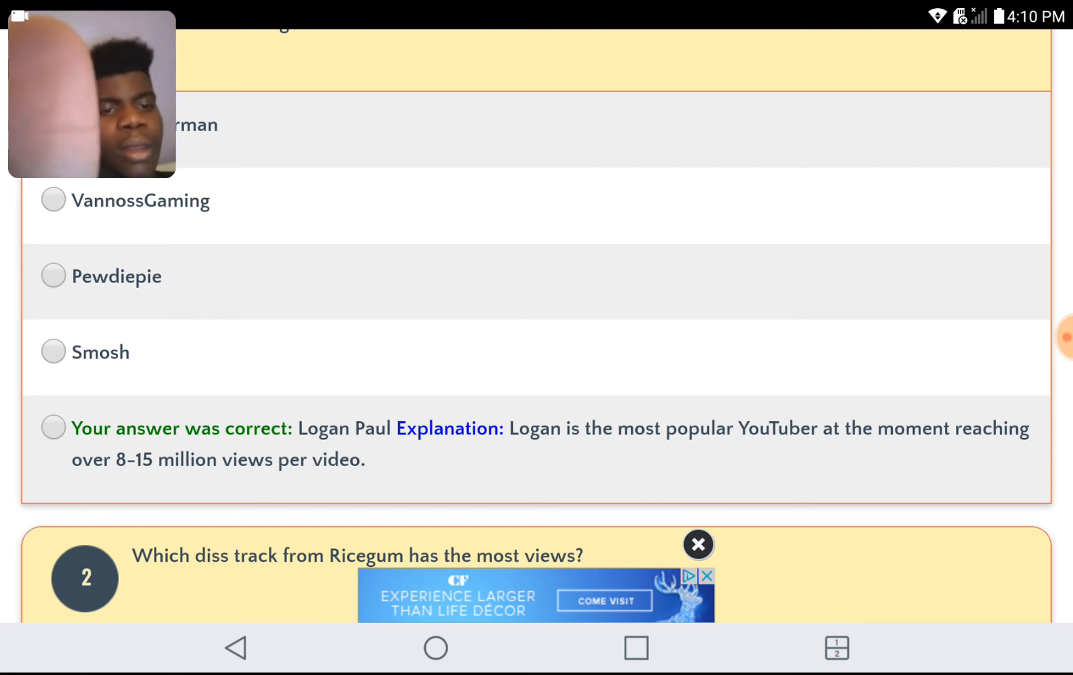
pyautogui.scroll(-3)
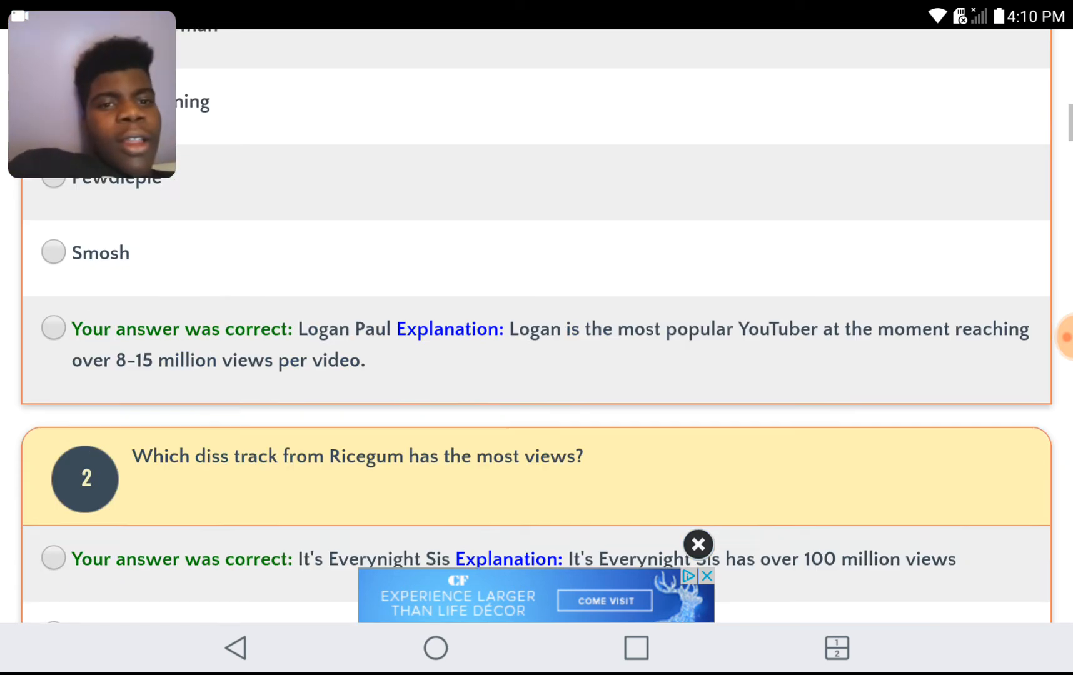
pyautogui.scroll(-3)
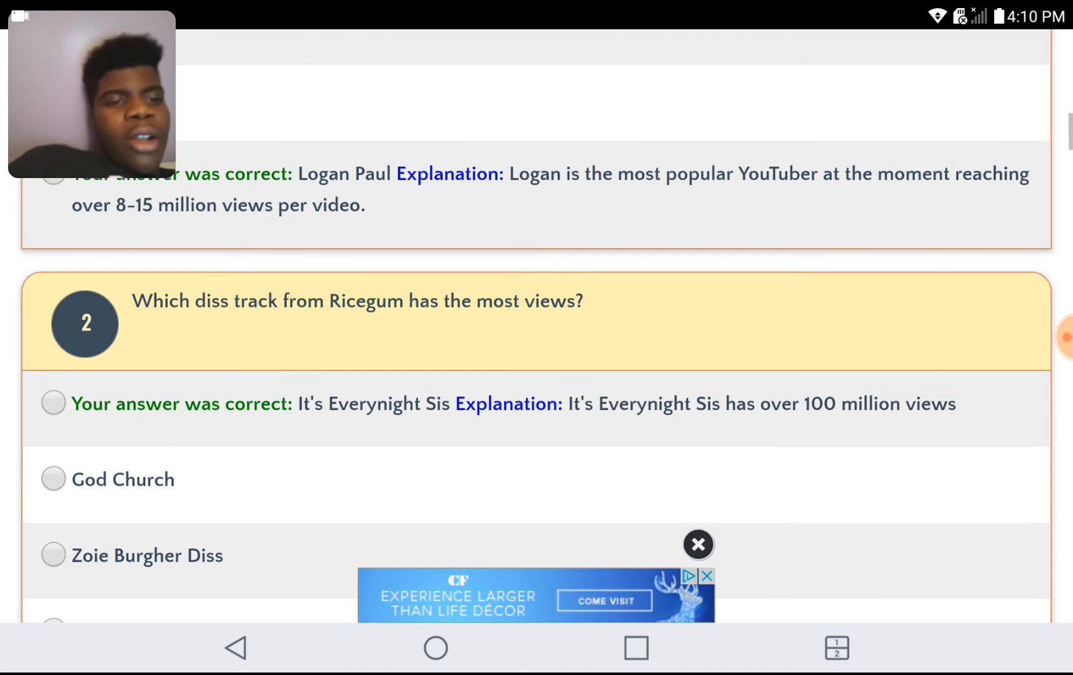
pyautogui.scroll(-3)
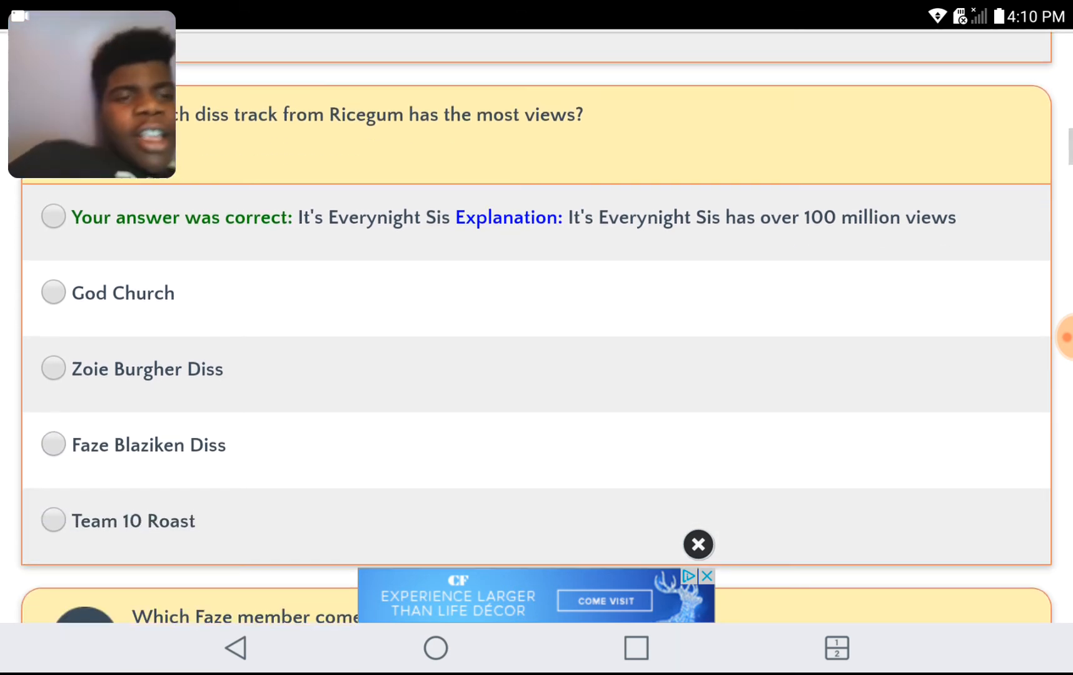
pyautogui.scroll(-3)
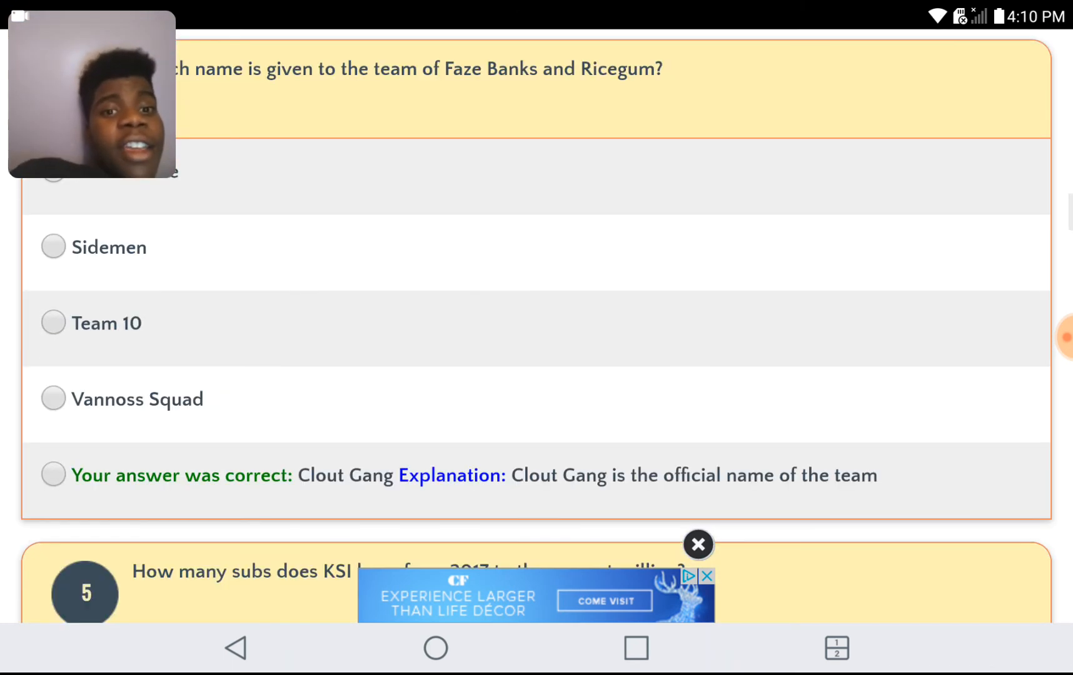
pyautogui.scroll(-3)
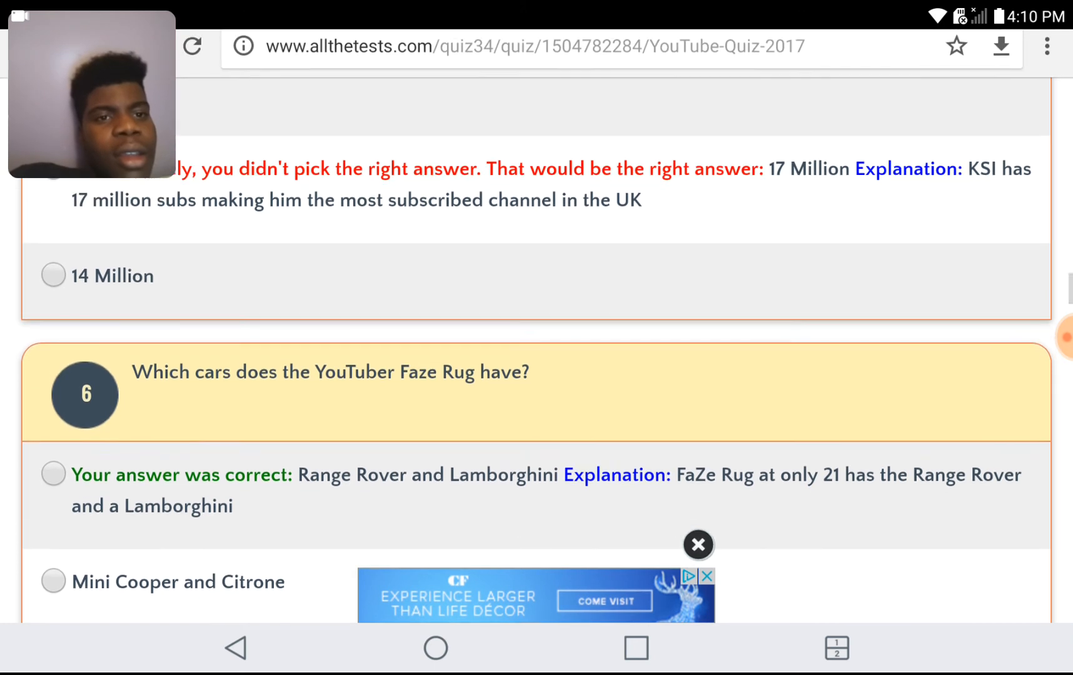
pyautogui.scroll(-3)
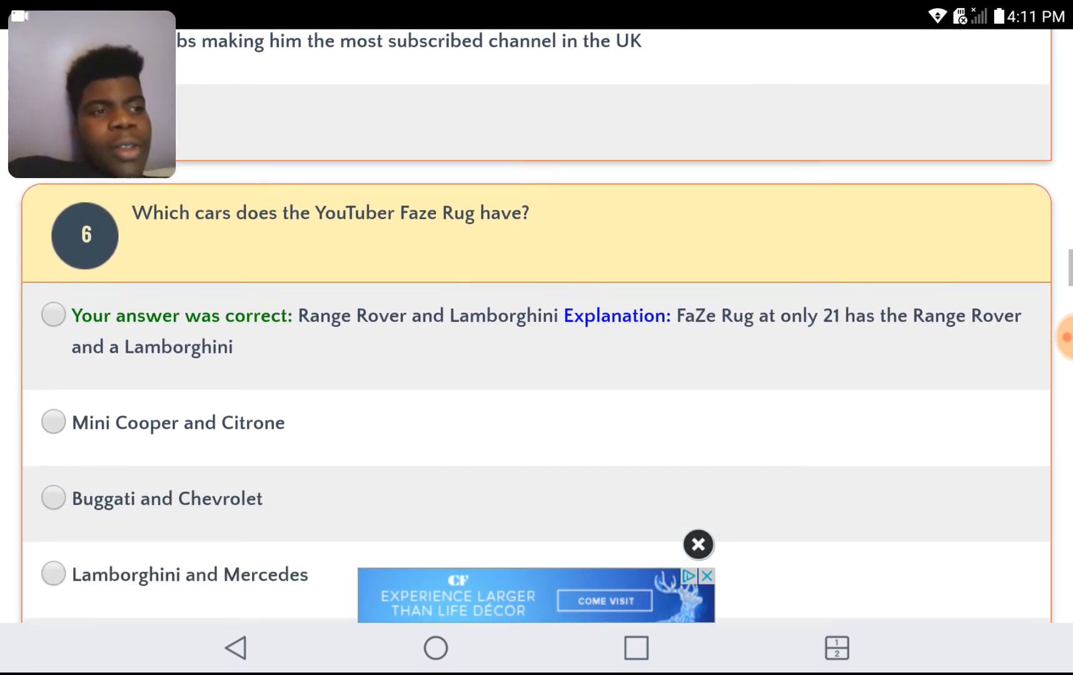
pyautogui.scroll(-3)
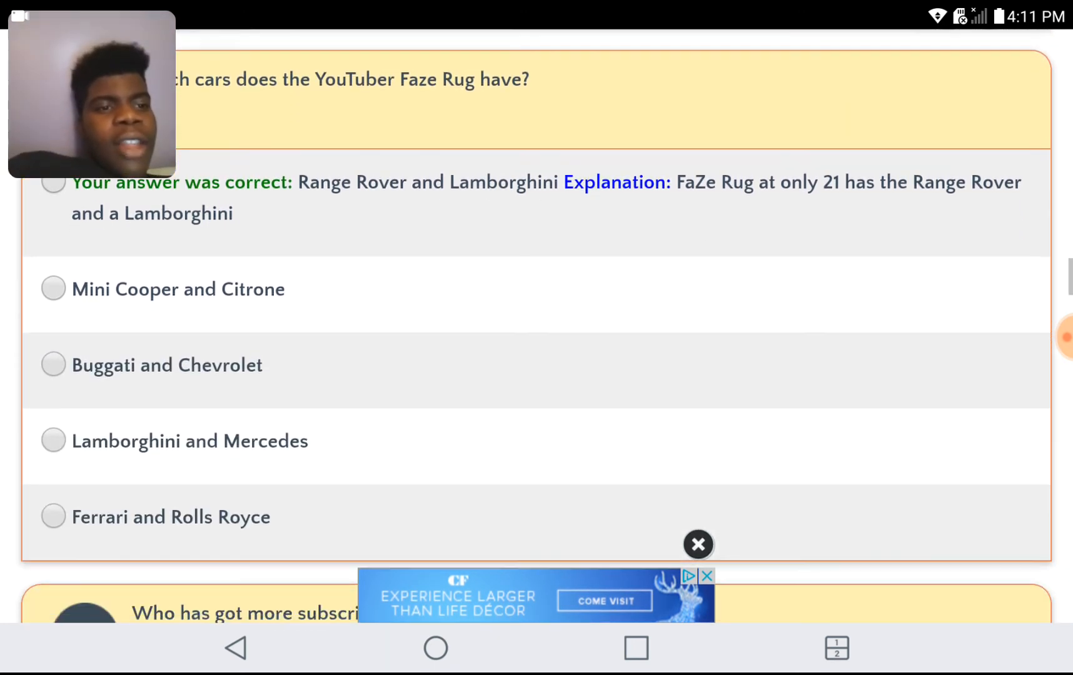
pyautogui.scroll(-3)
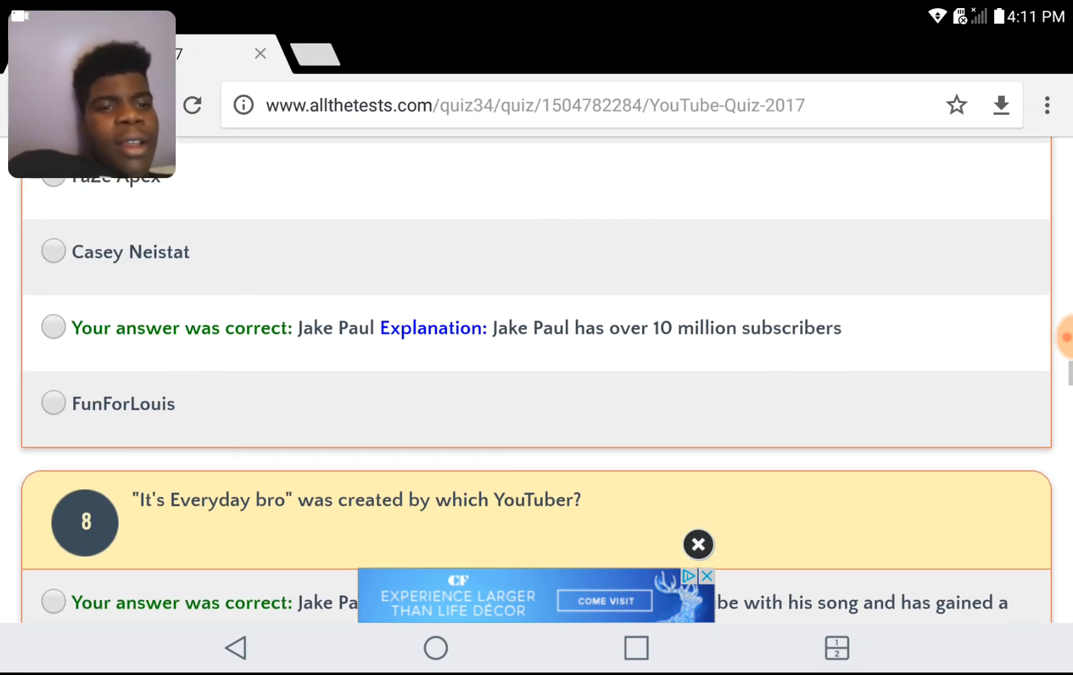
pyautogui.scroll(-3)
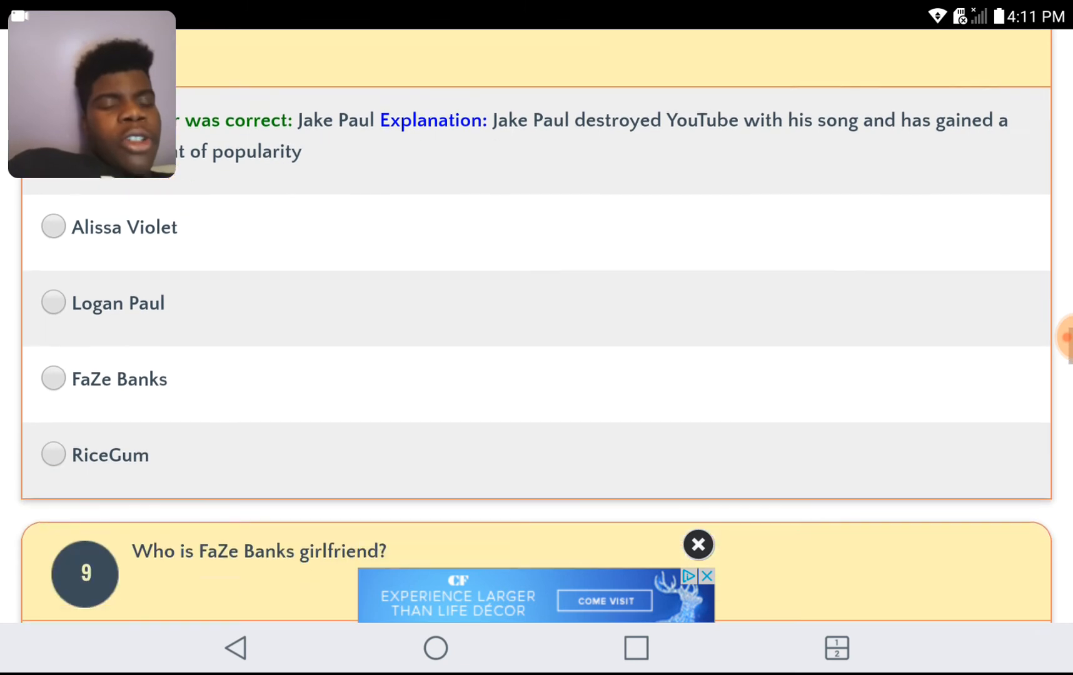
pyautogui.scroll(-3)
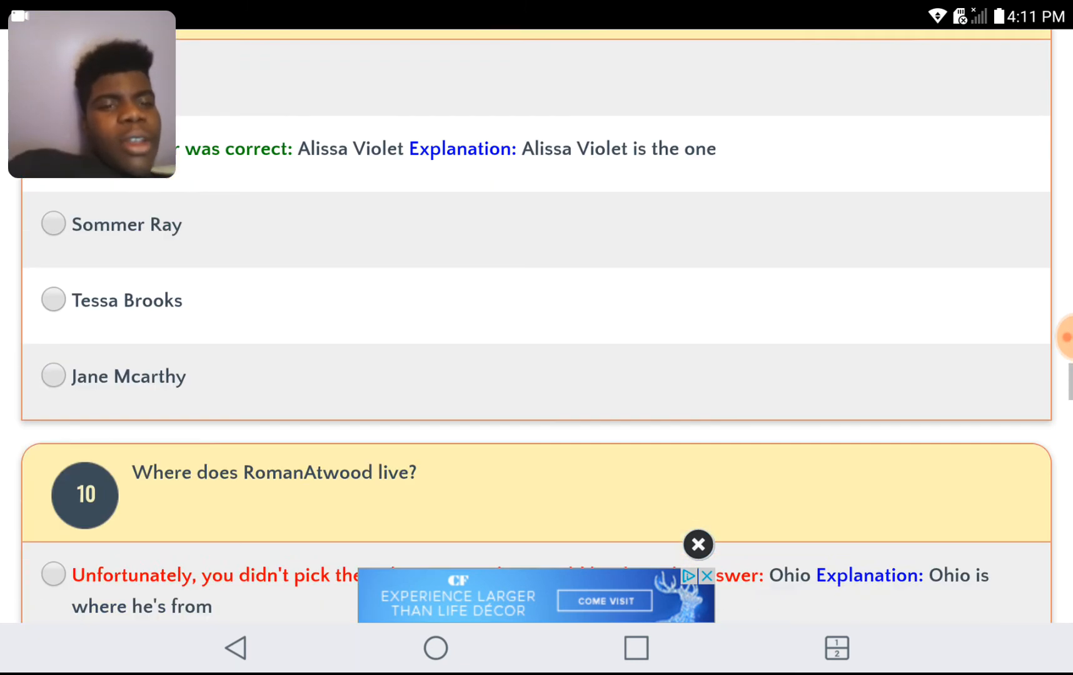
pyautogui.scroll(-3)
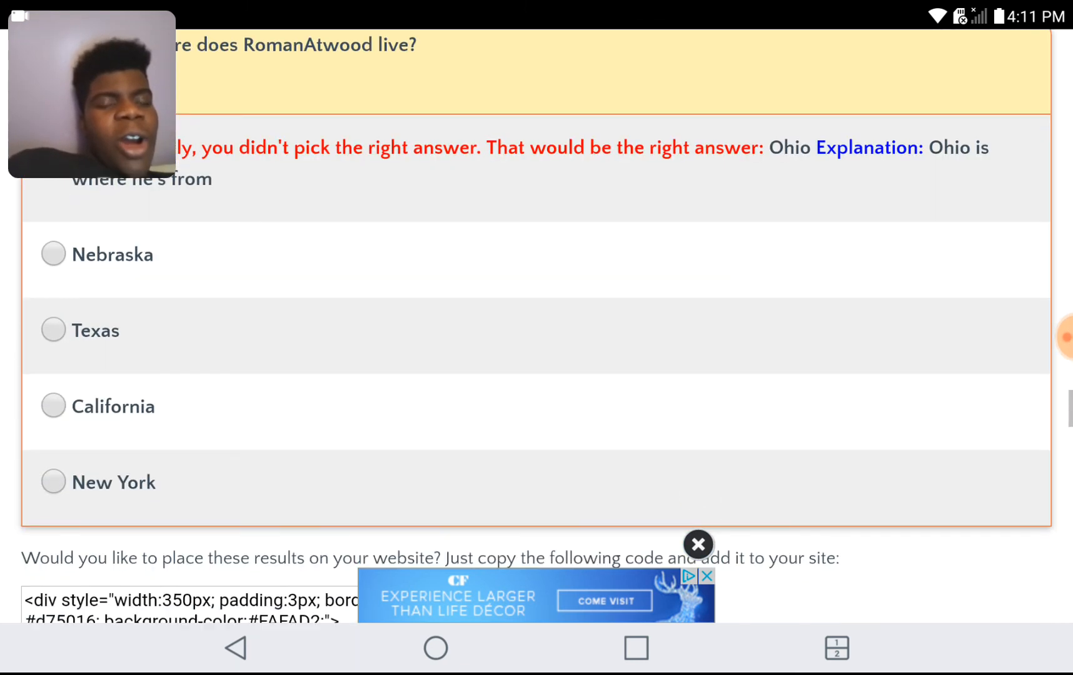
pyautogui.scroll(-3)
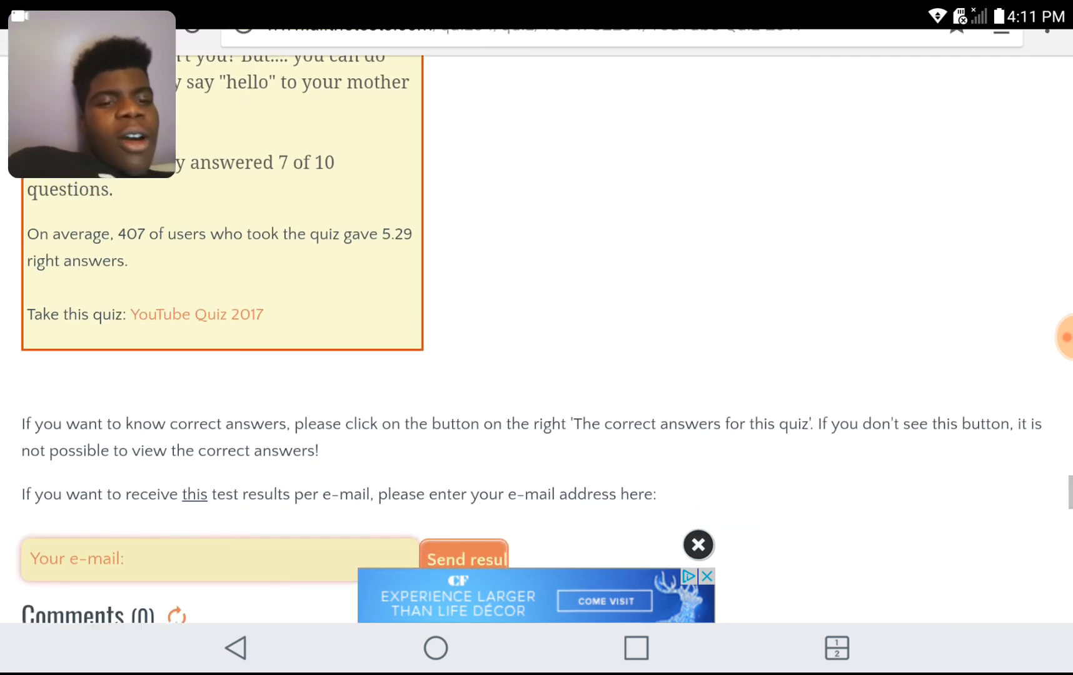